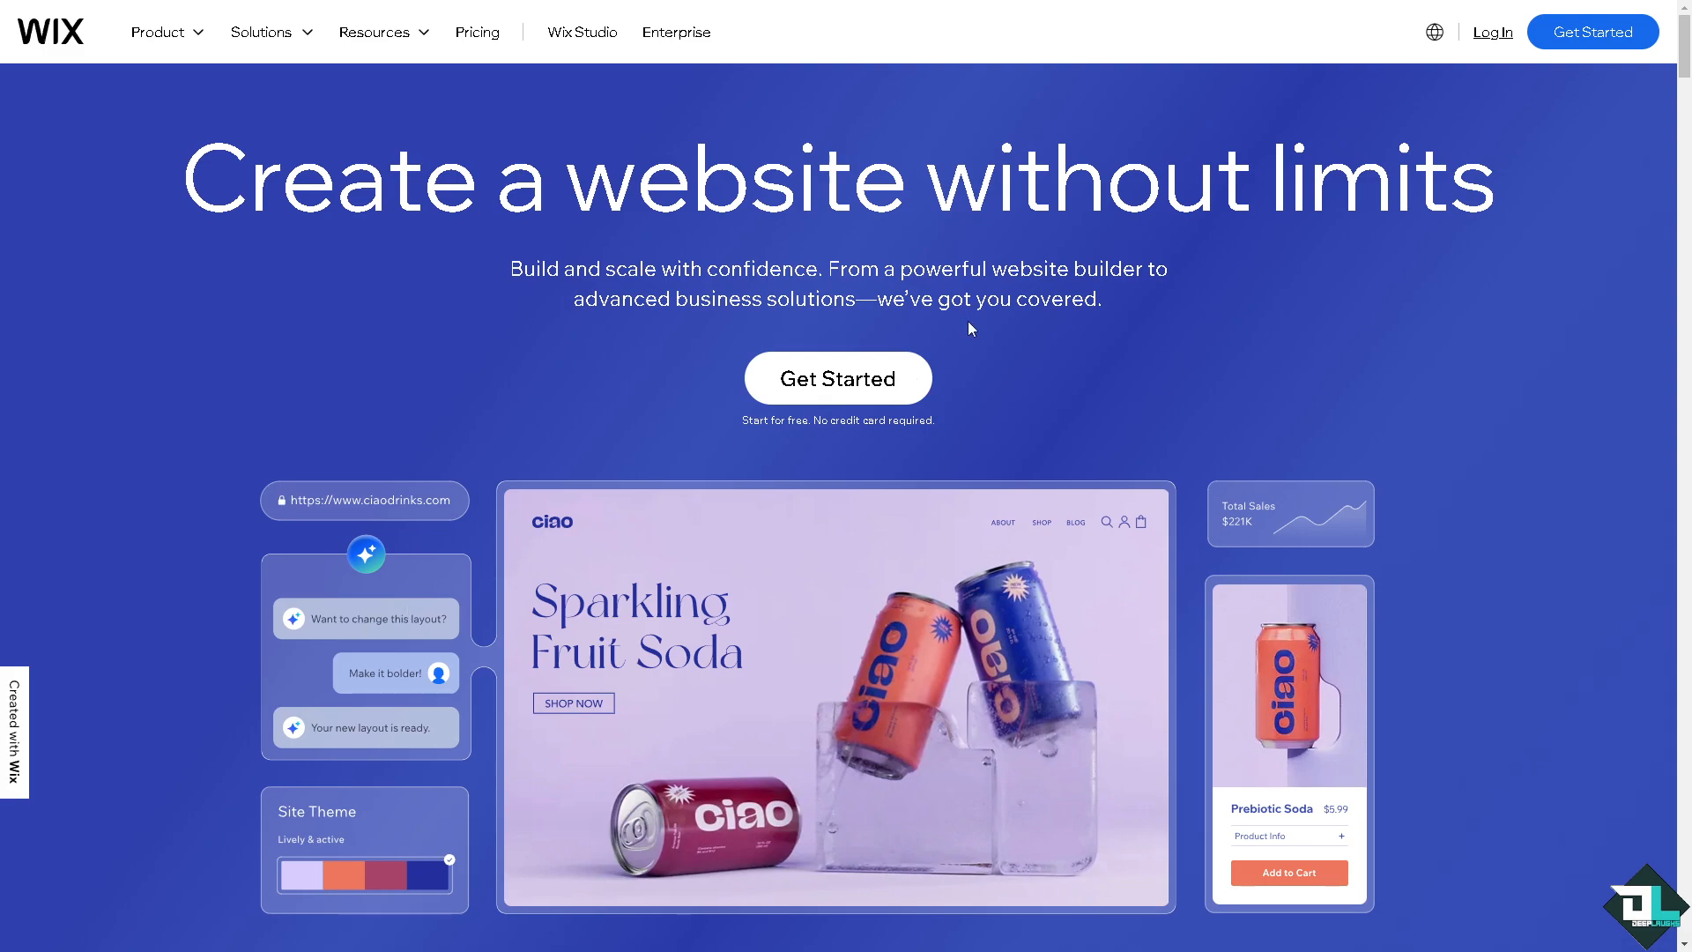
{"action": "mouse_move", "coordinate": [1592, 31]}
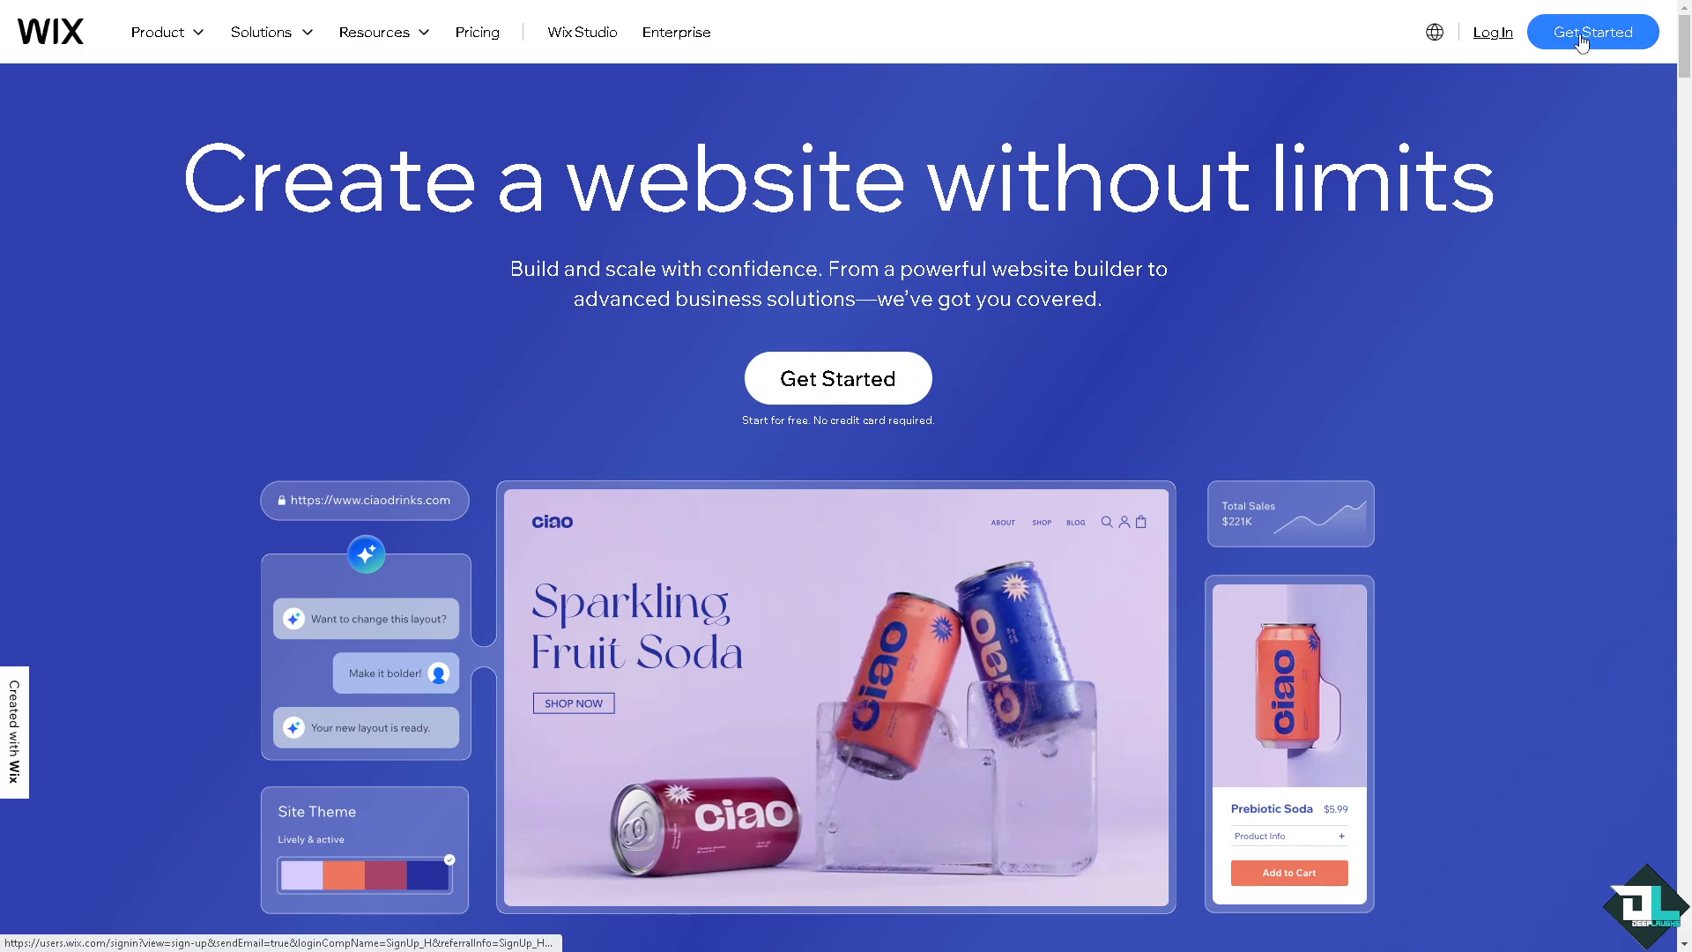
Launch the Wix site editor from the homepage via Get Started
{"action": "left_click", "coordinate": [1592, 31]}
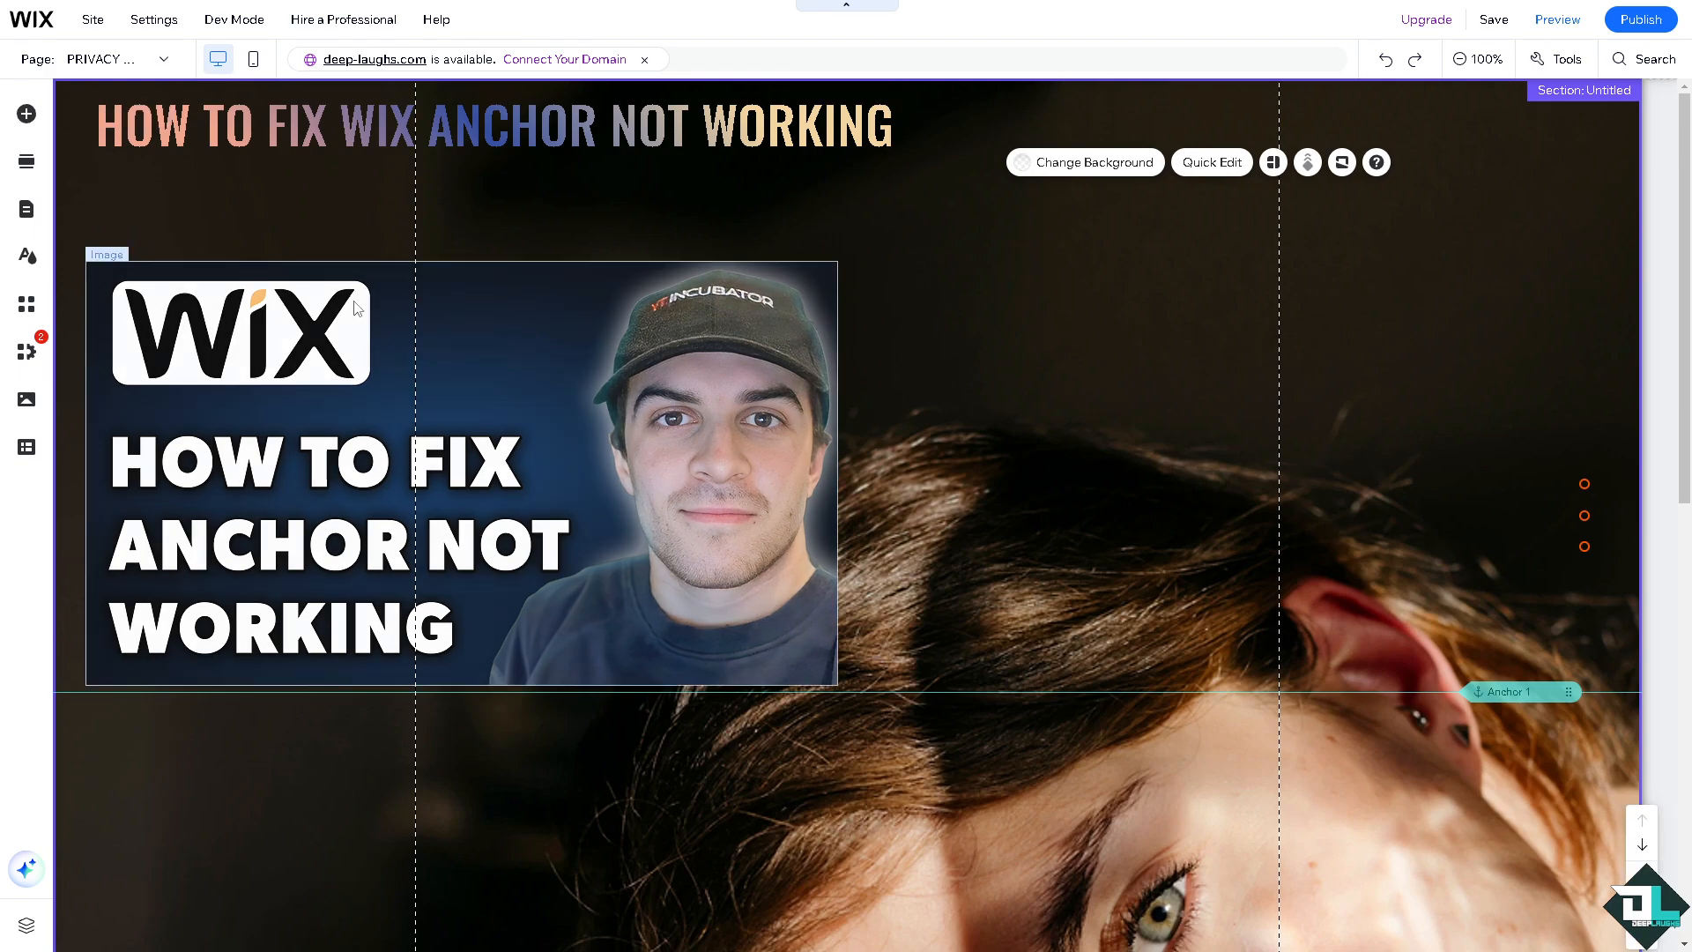
{"action": "mouse_move", "coordinate": [27, 113]}
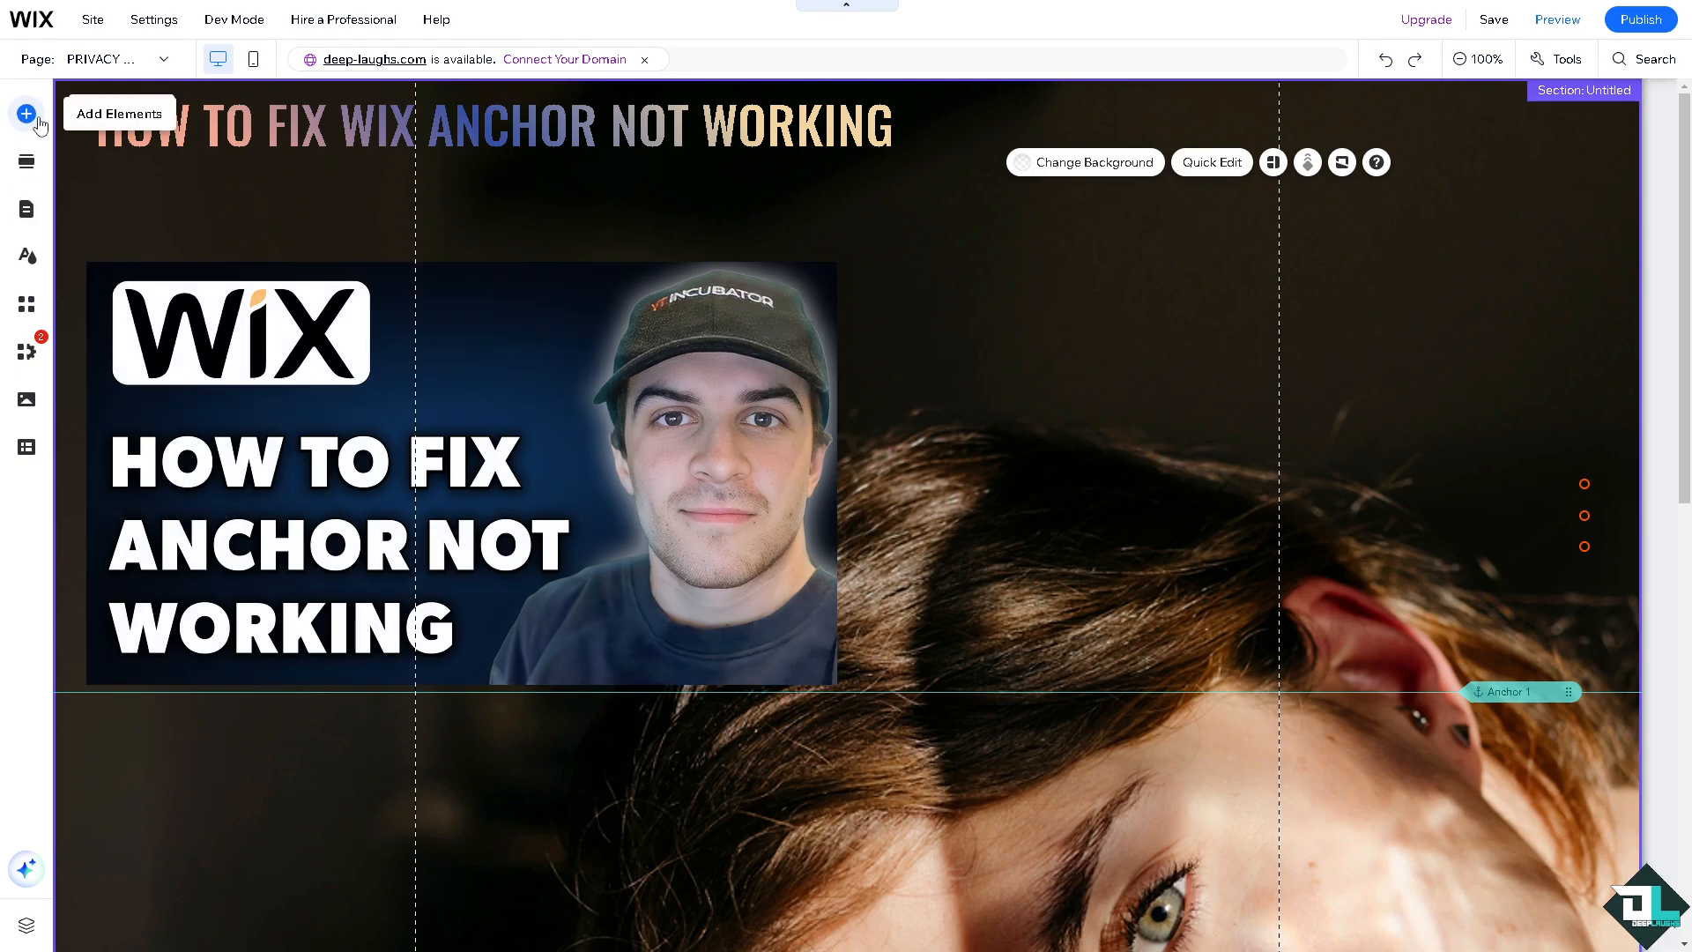
Add an anchor element from the Add Elements panel's Menu & Anchor category
{"action": "left_click", "coordinate": [24, 113]}
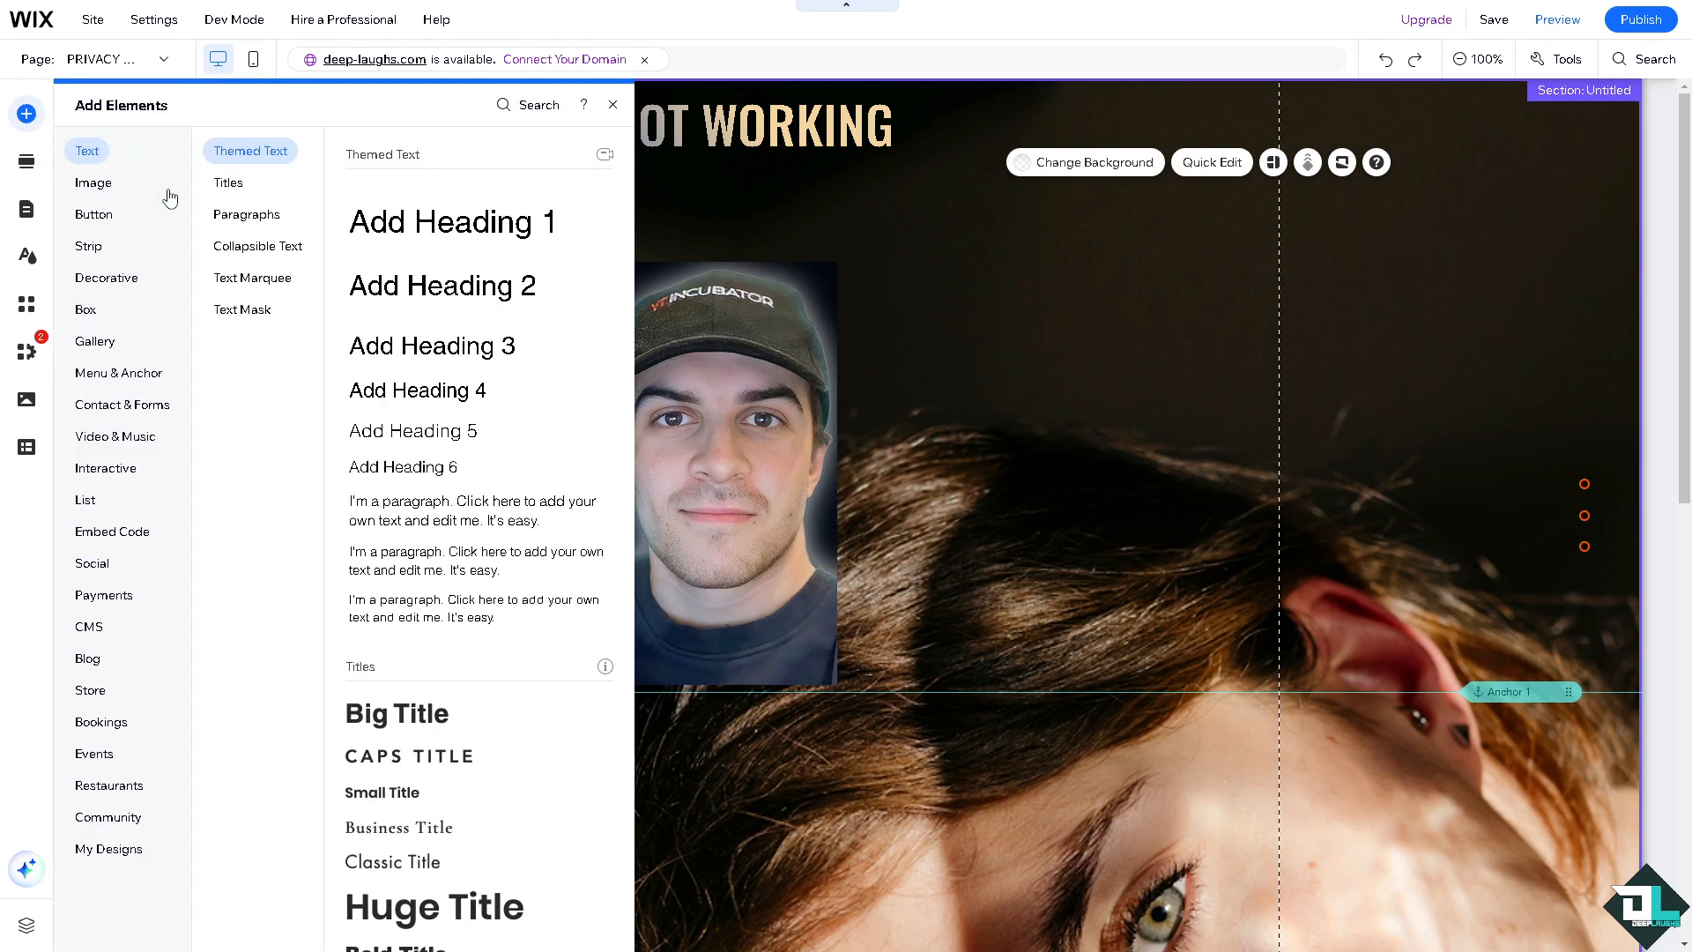
{"action": "left_click", "coordinate": [106, 469]}
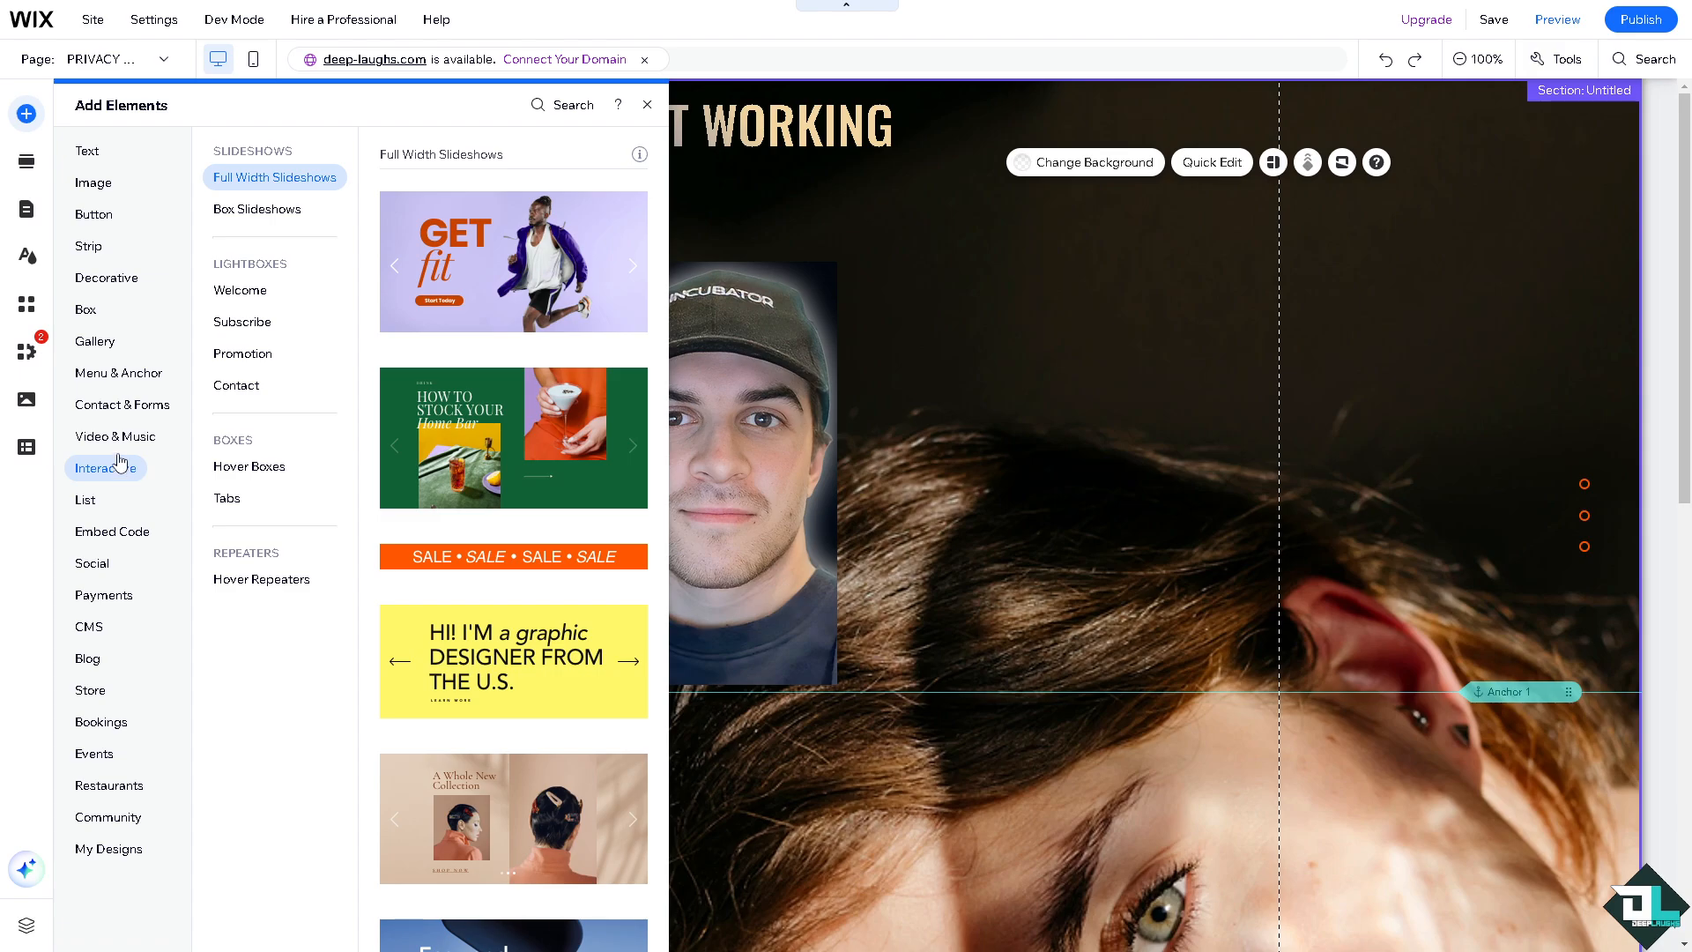
{"action": "left_click", "coordinate": [118, 372]}
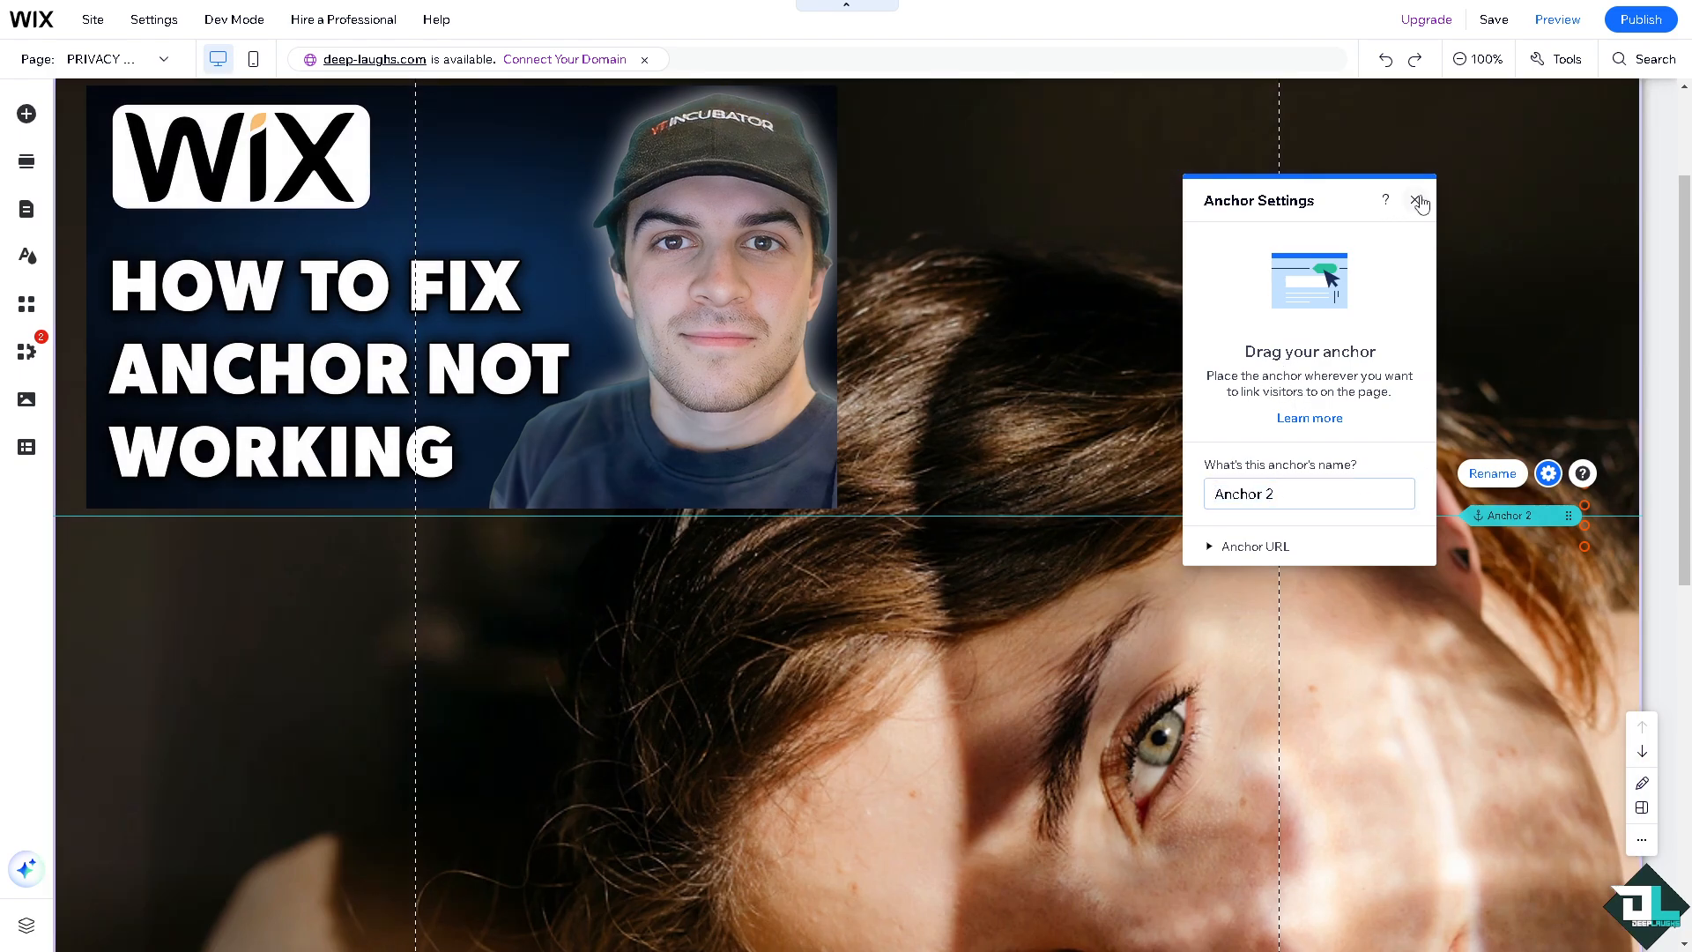
Dismiss Anchor 2's settings and deselect it, leaving it above Anchor 1
{"action": "left_click", "coordinate": [1419, 201]}
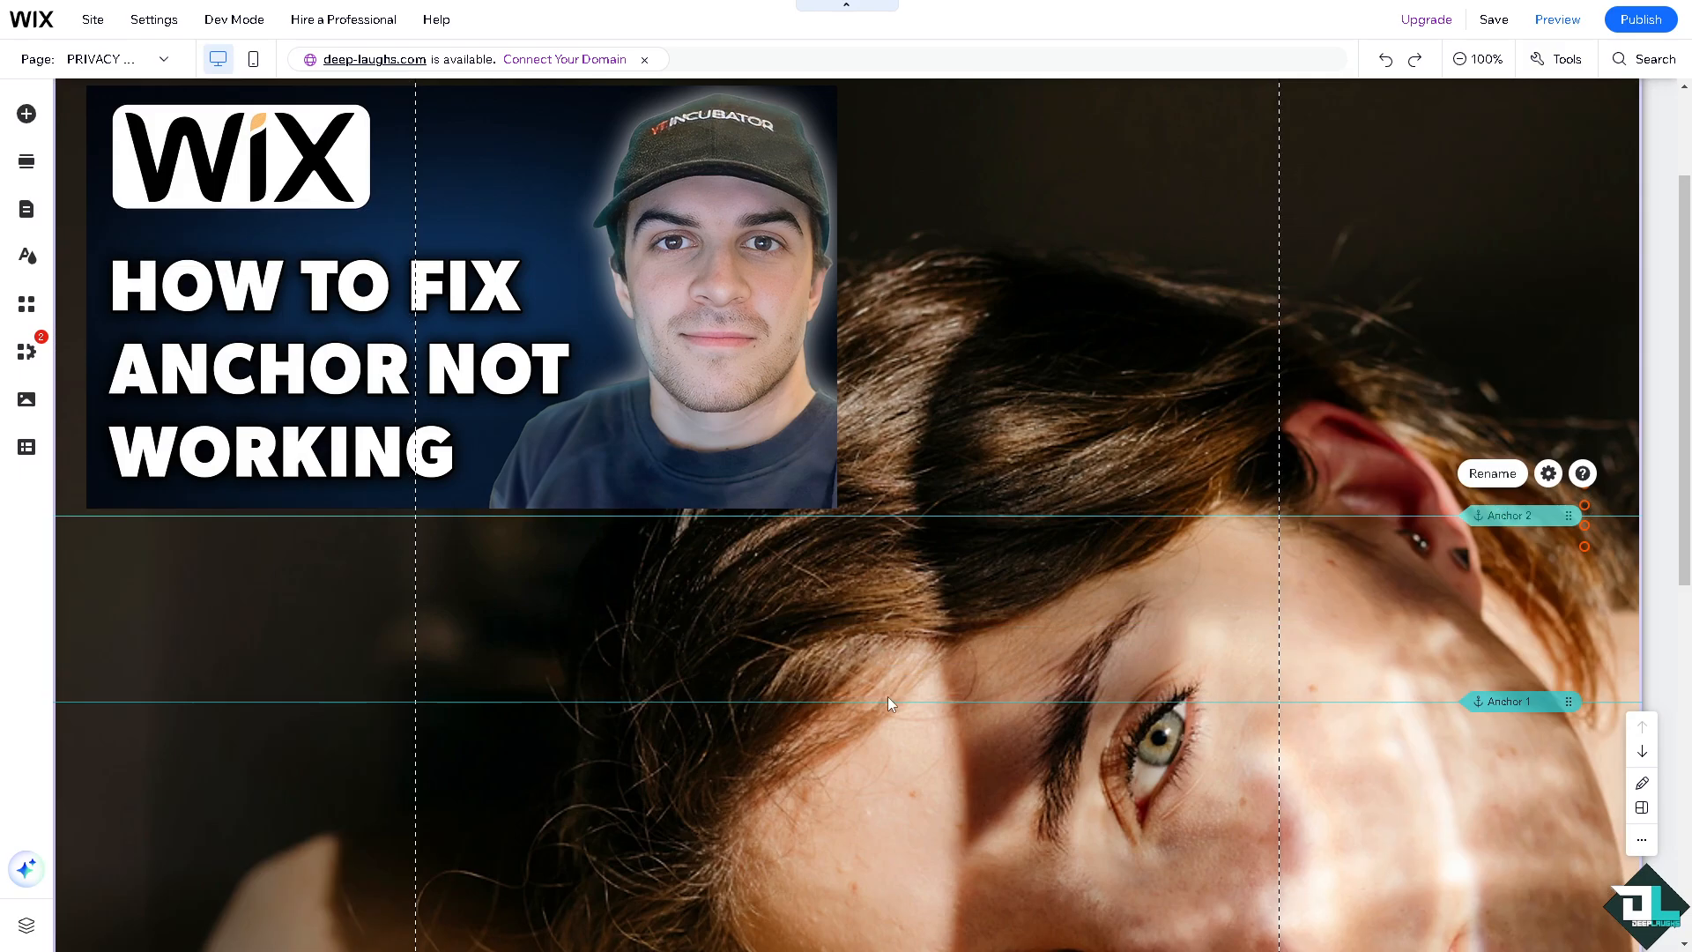
{"action": "left_click", "coordinate": [1501, 700]}
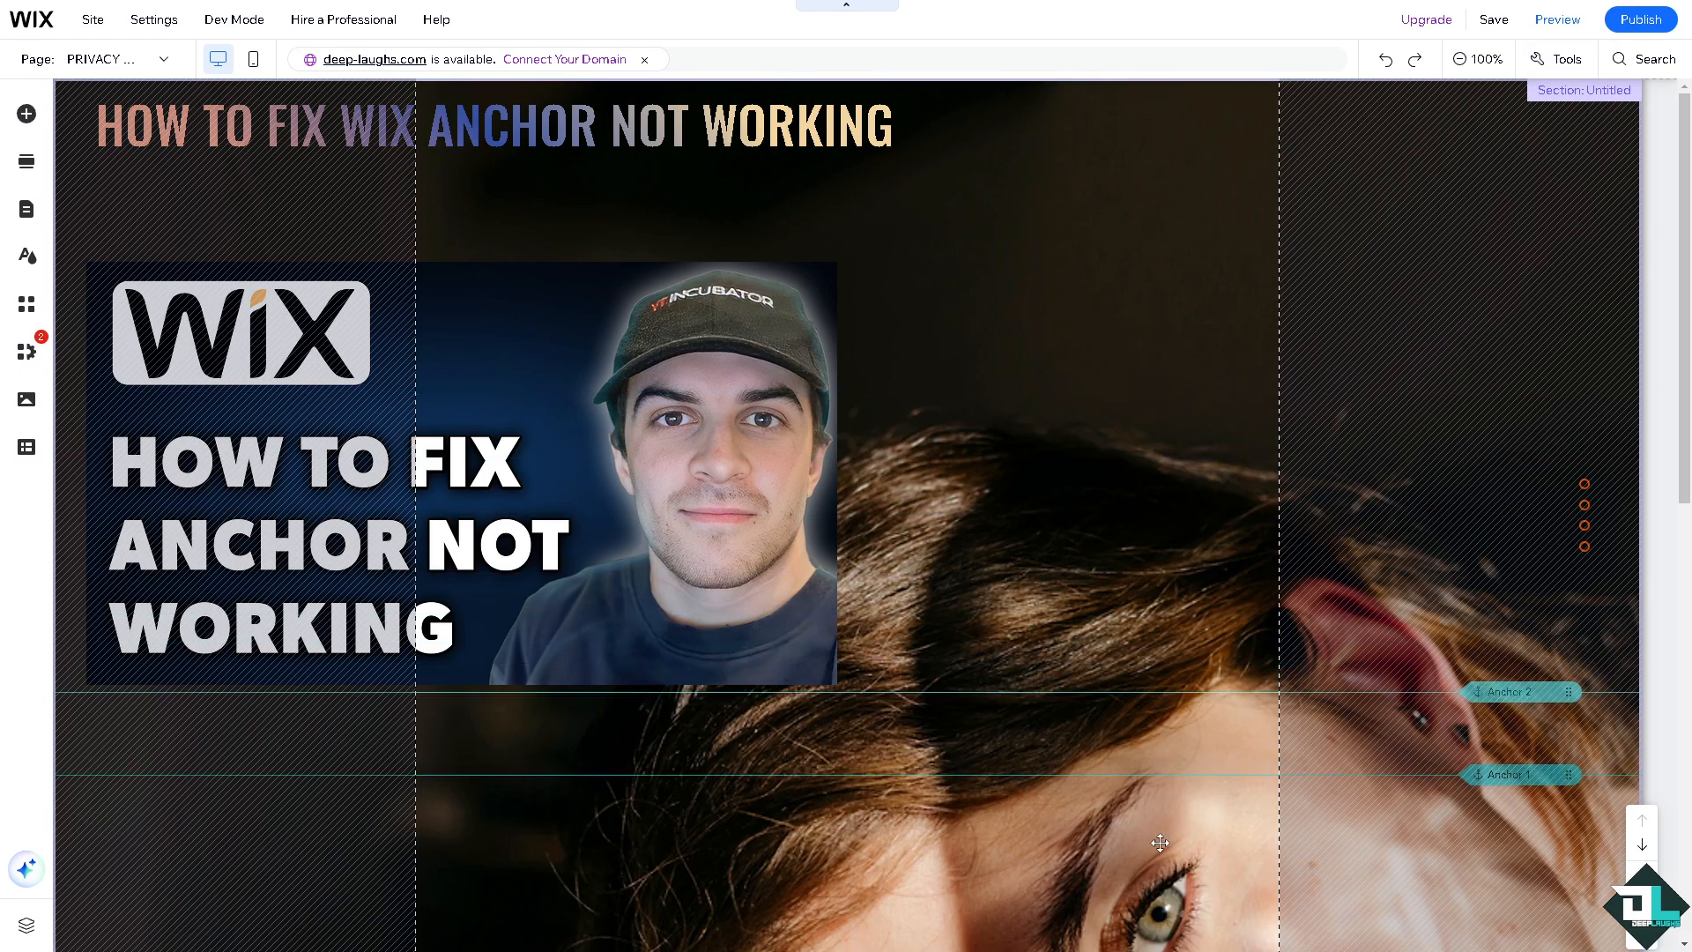
Scroll down the page to reach Anchor 1 and its settings
{"action": "scroll", "scroll_direction": "down", "scroll_amount": 3}
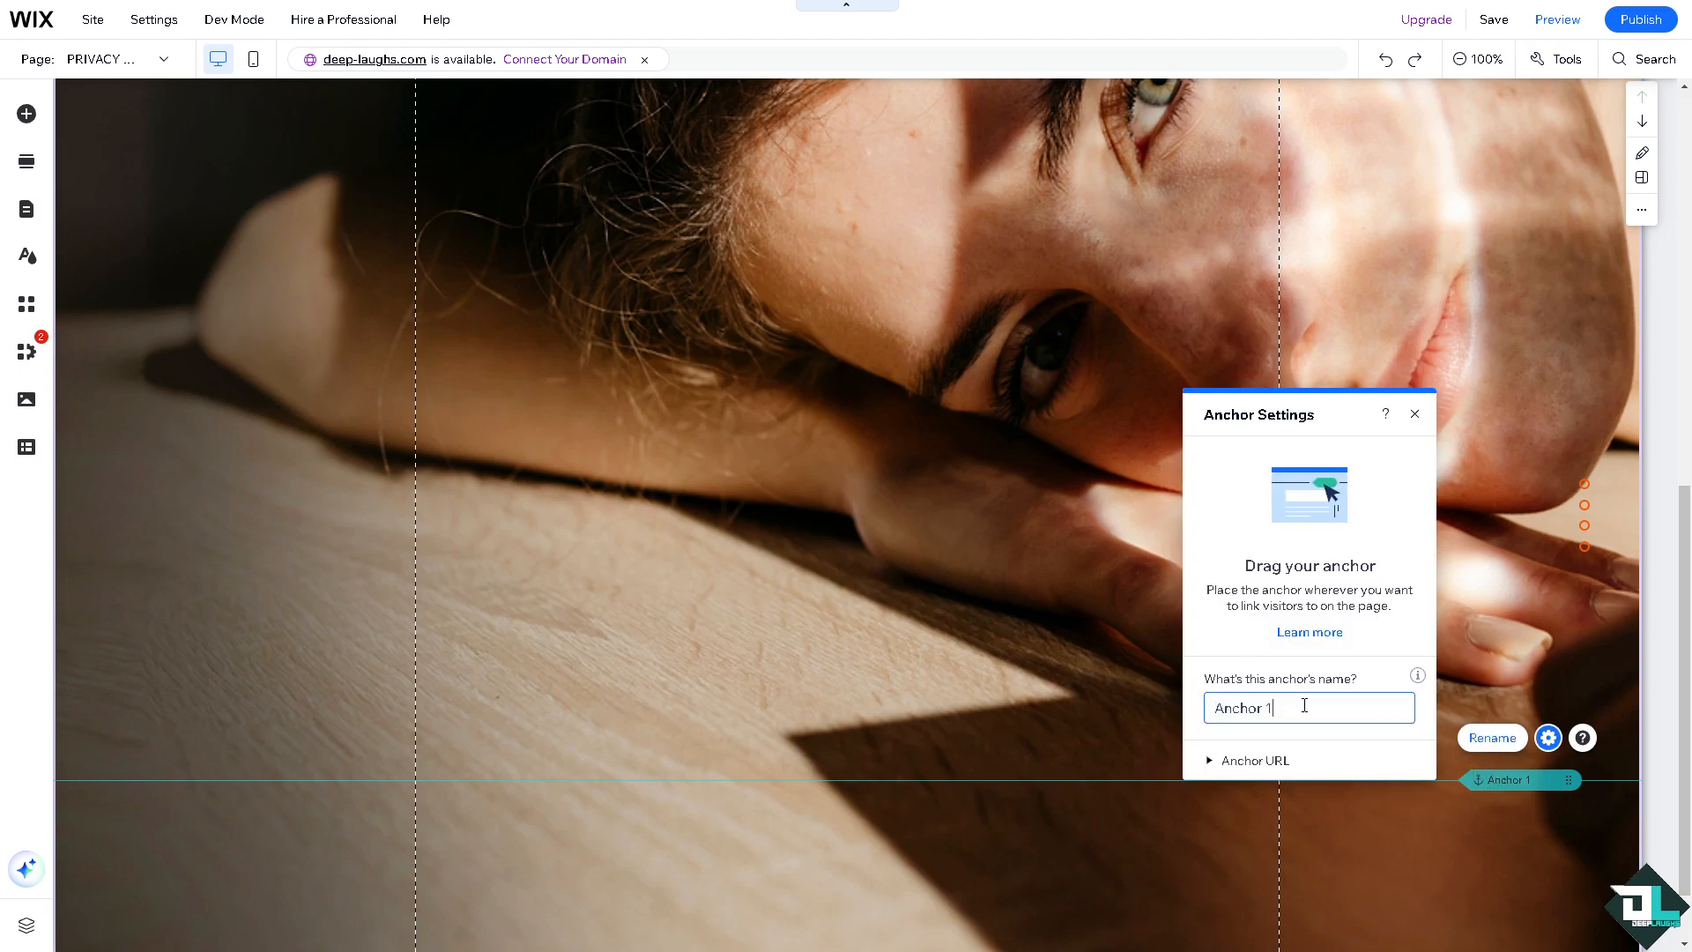
Name the anchor DEEP LAUGHS ANCHOR and expand its Anchor URL options
{"action": "type", "text": "DEEP"}
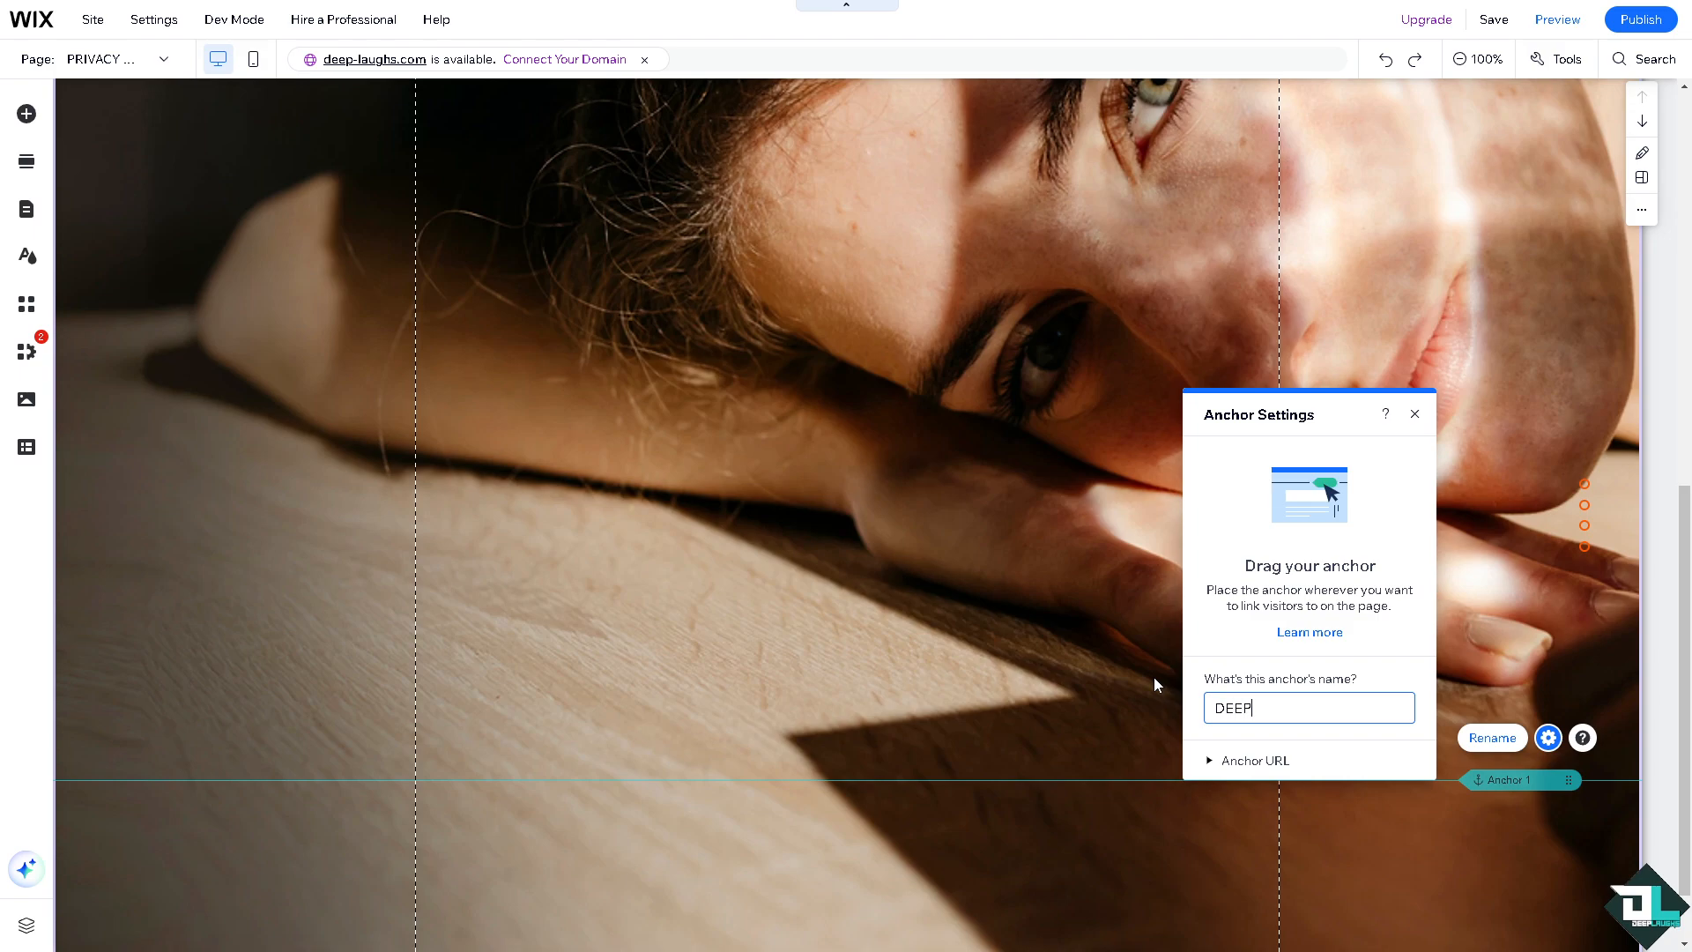
{"action": "type", "text": "LAUGHS AC"}
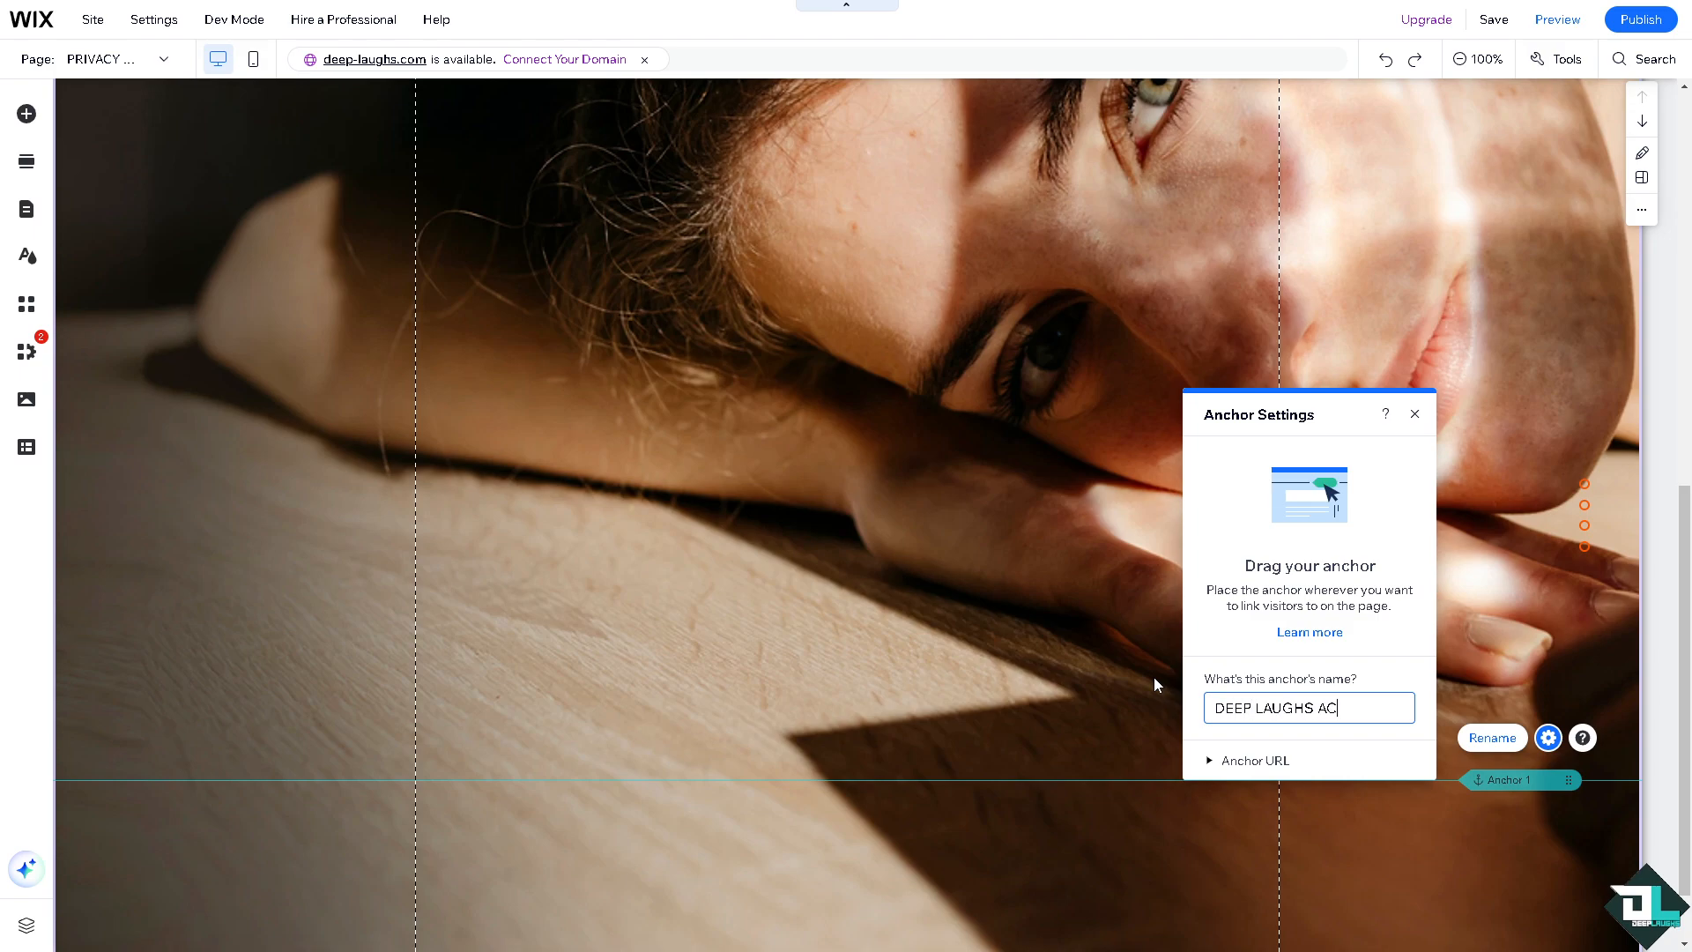
{"action": "type", "text": "N"}
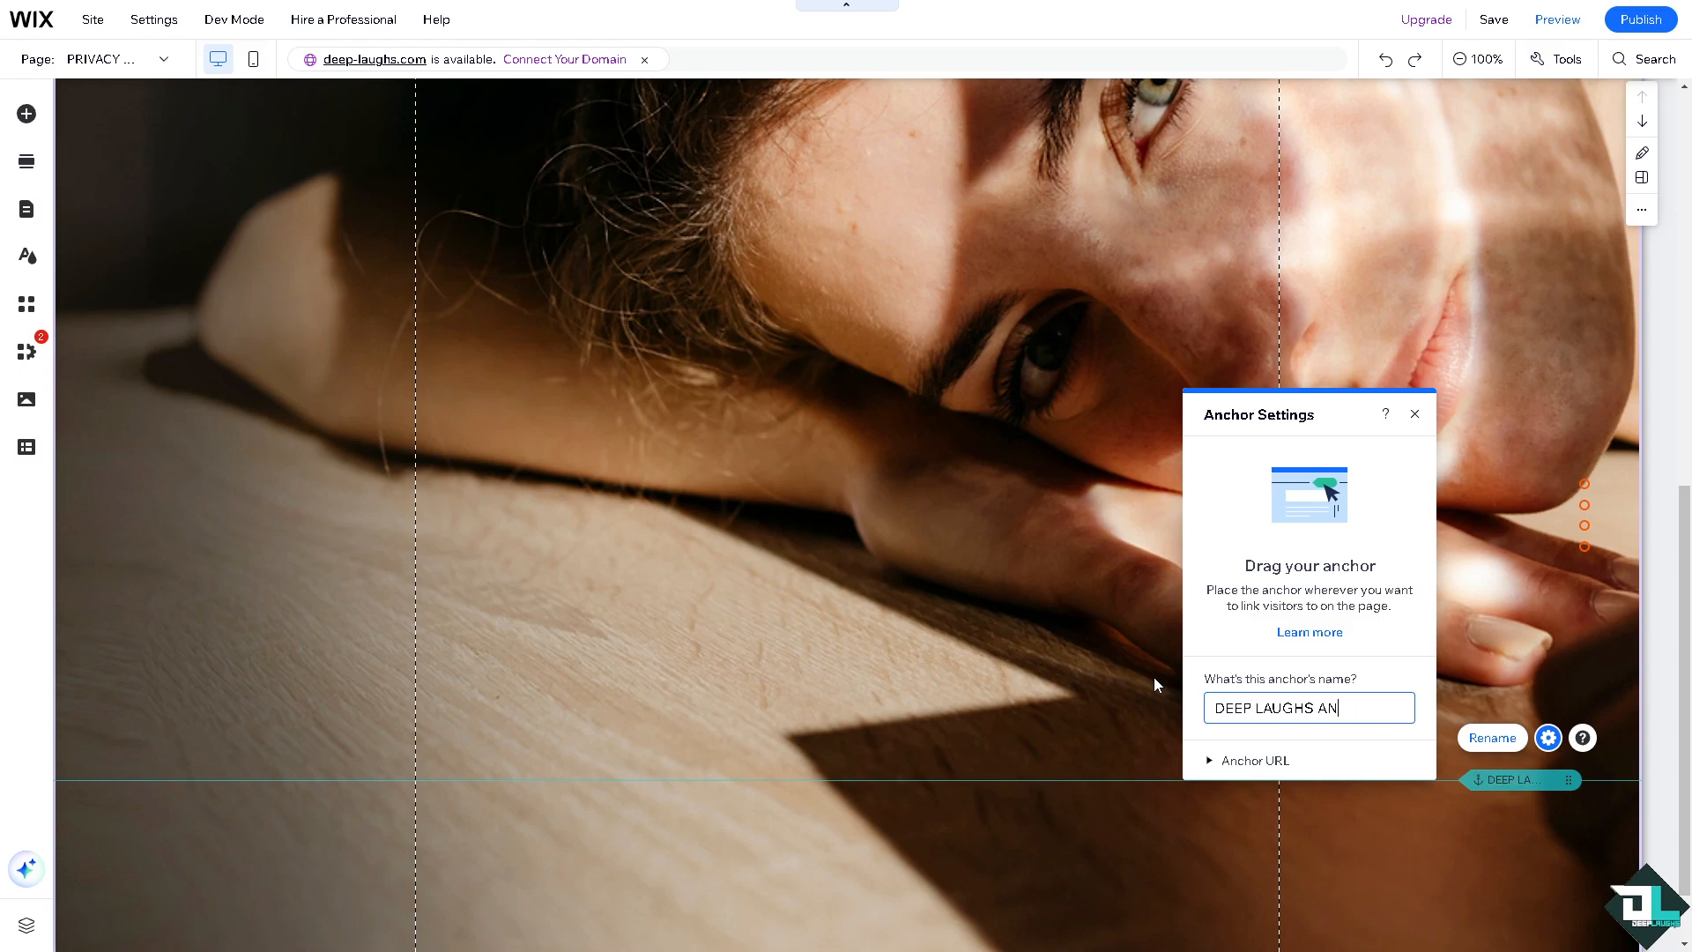
{"action": "type", "text": "CHOR"}
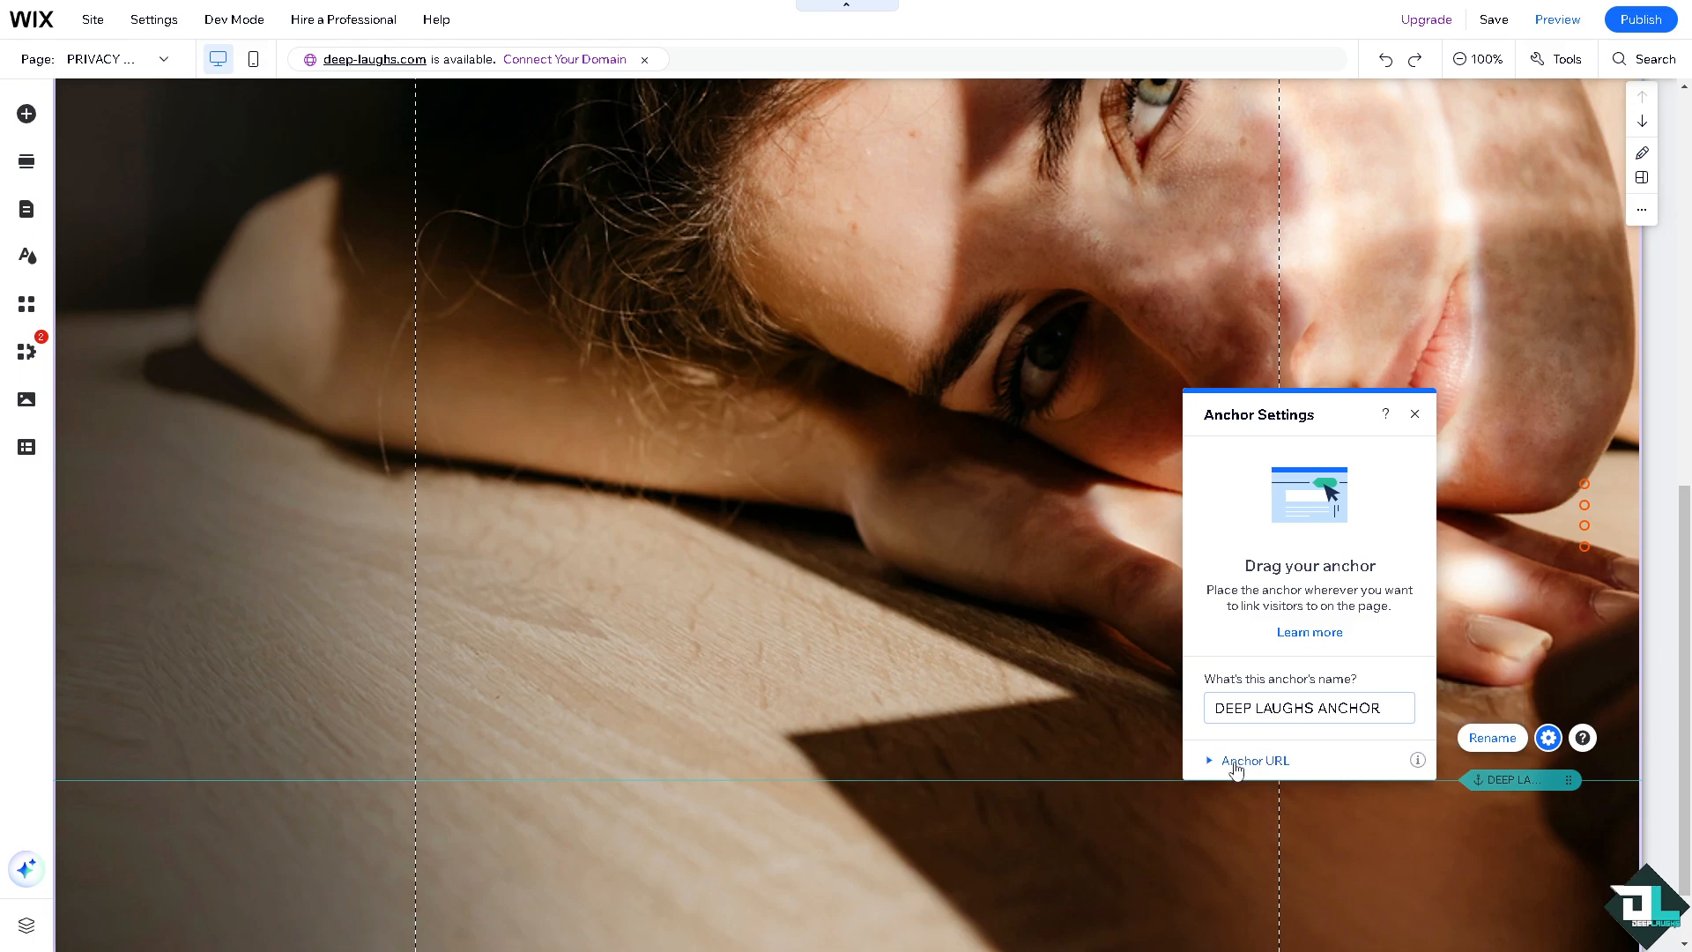
{"action": "left_click", "coordinate": [1255, 759]}
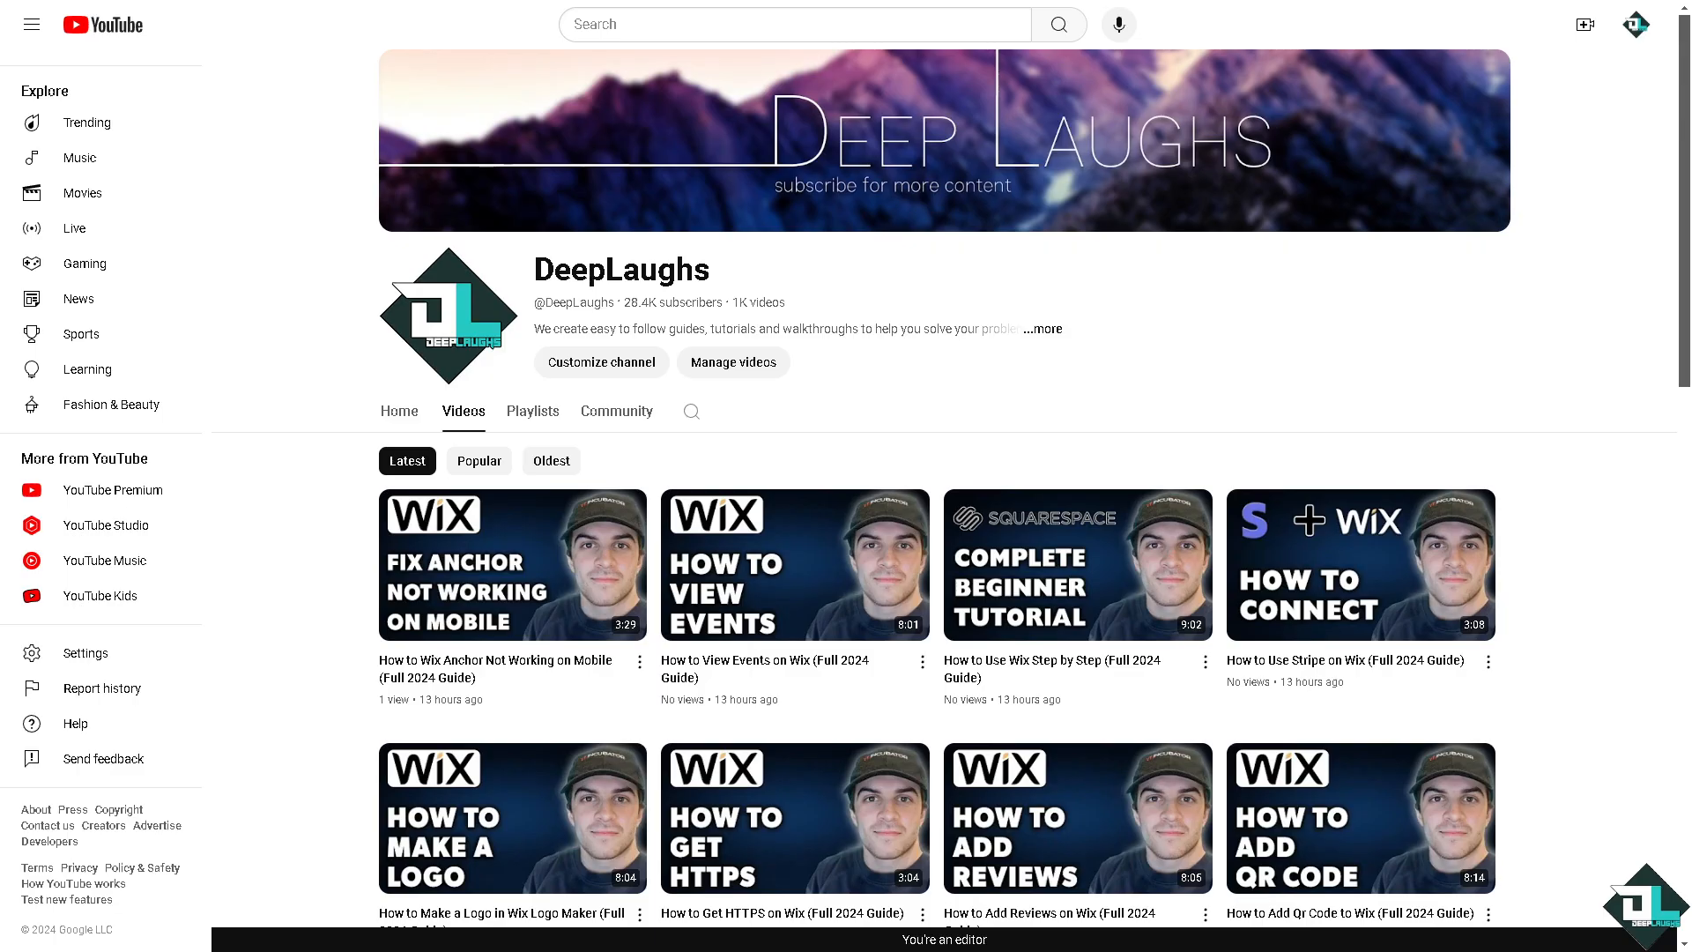
{"action": "mouse_move", "coordinate": [711, 402]}
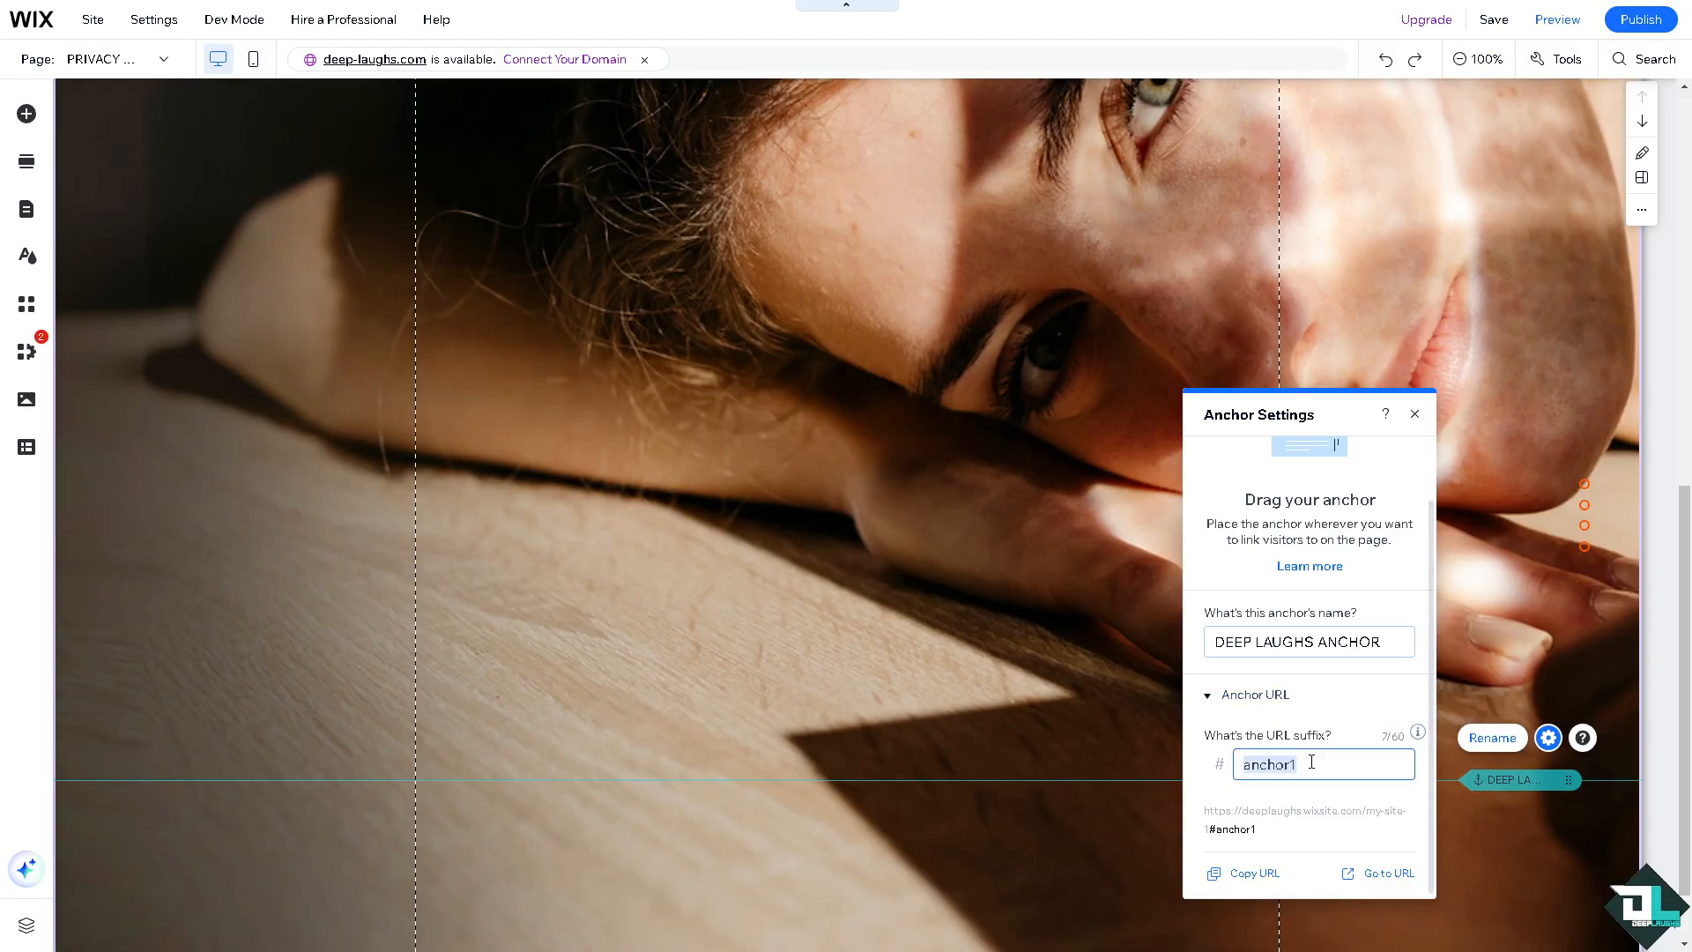
Set the URL suffix to the DeepLaughs YouTube channel text and close Anchor Settings
{"action": "type", "text": "www.youtube.com/@deeplaughs-28.4k-subscribers-1,073-videos-642,844-views-joined-aug-23,-2015-united-kingdom"}
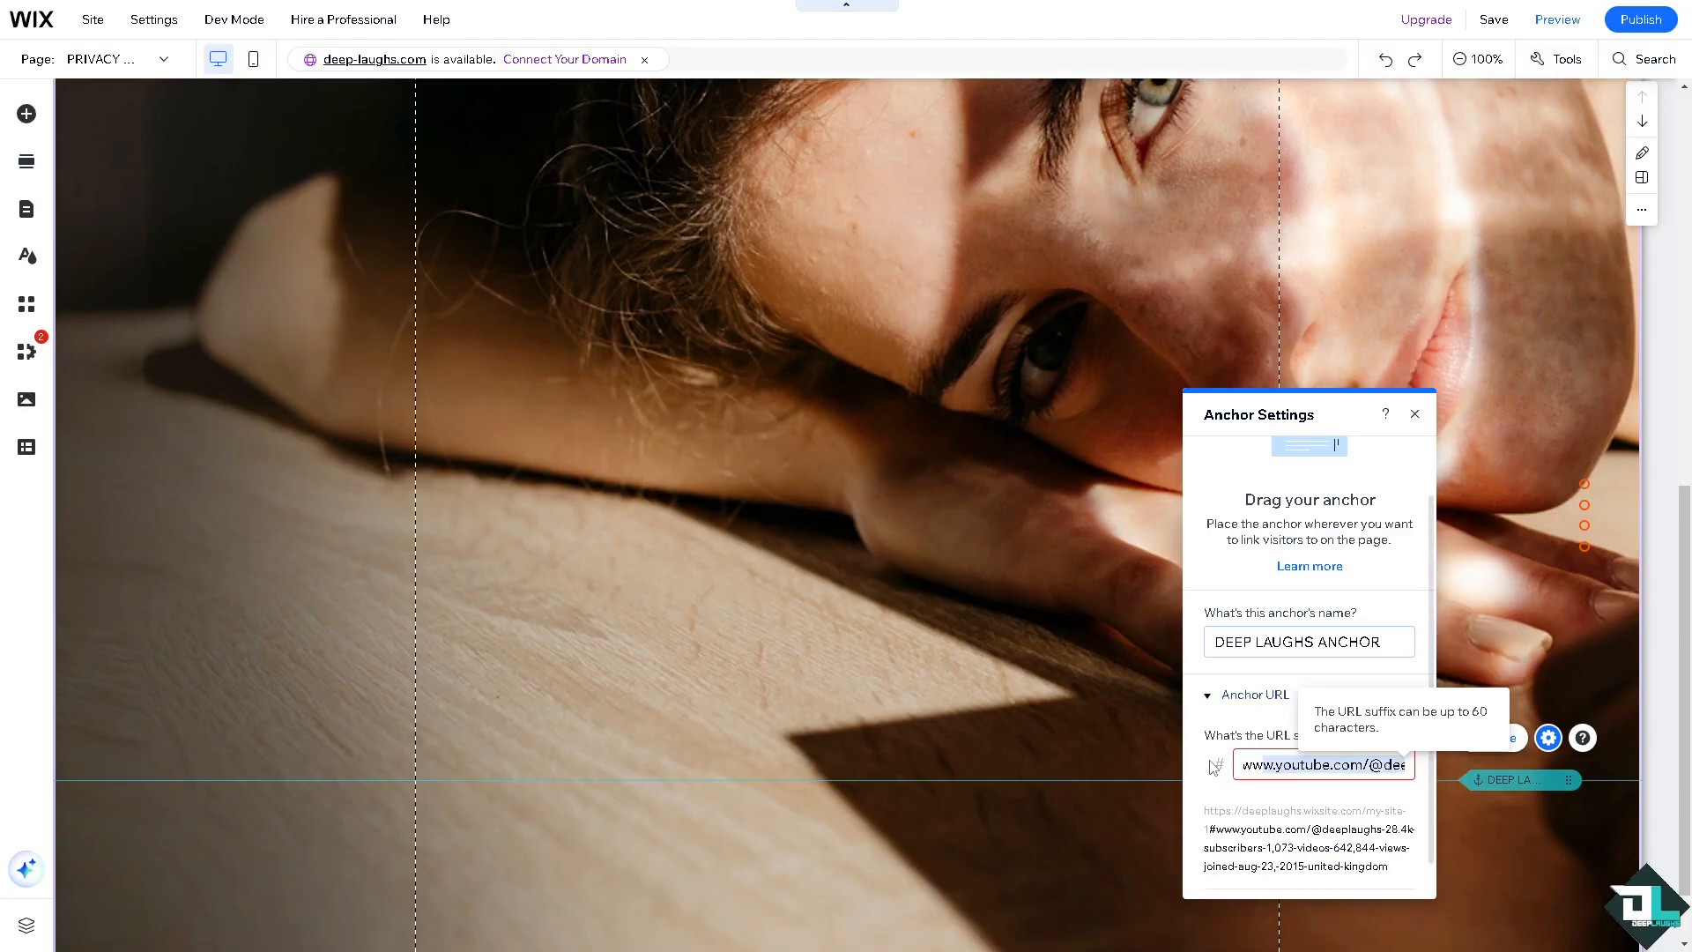
{"action": "left_click", "coordinate": [1414, 413]}
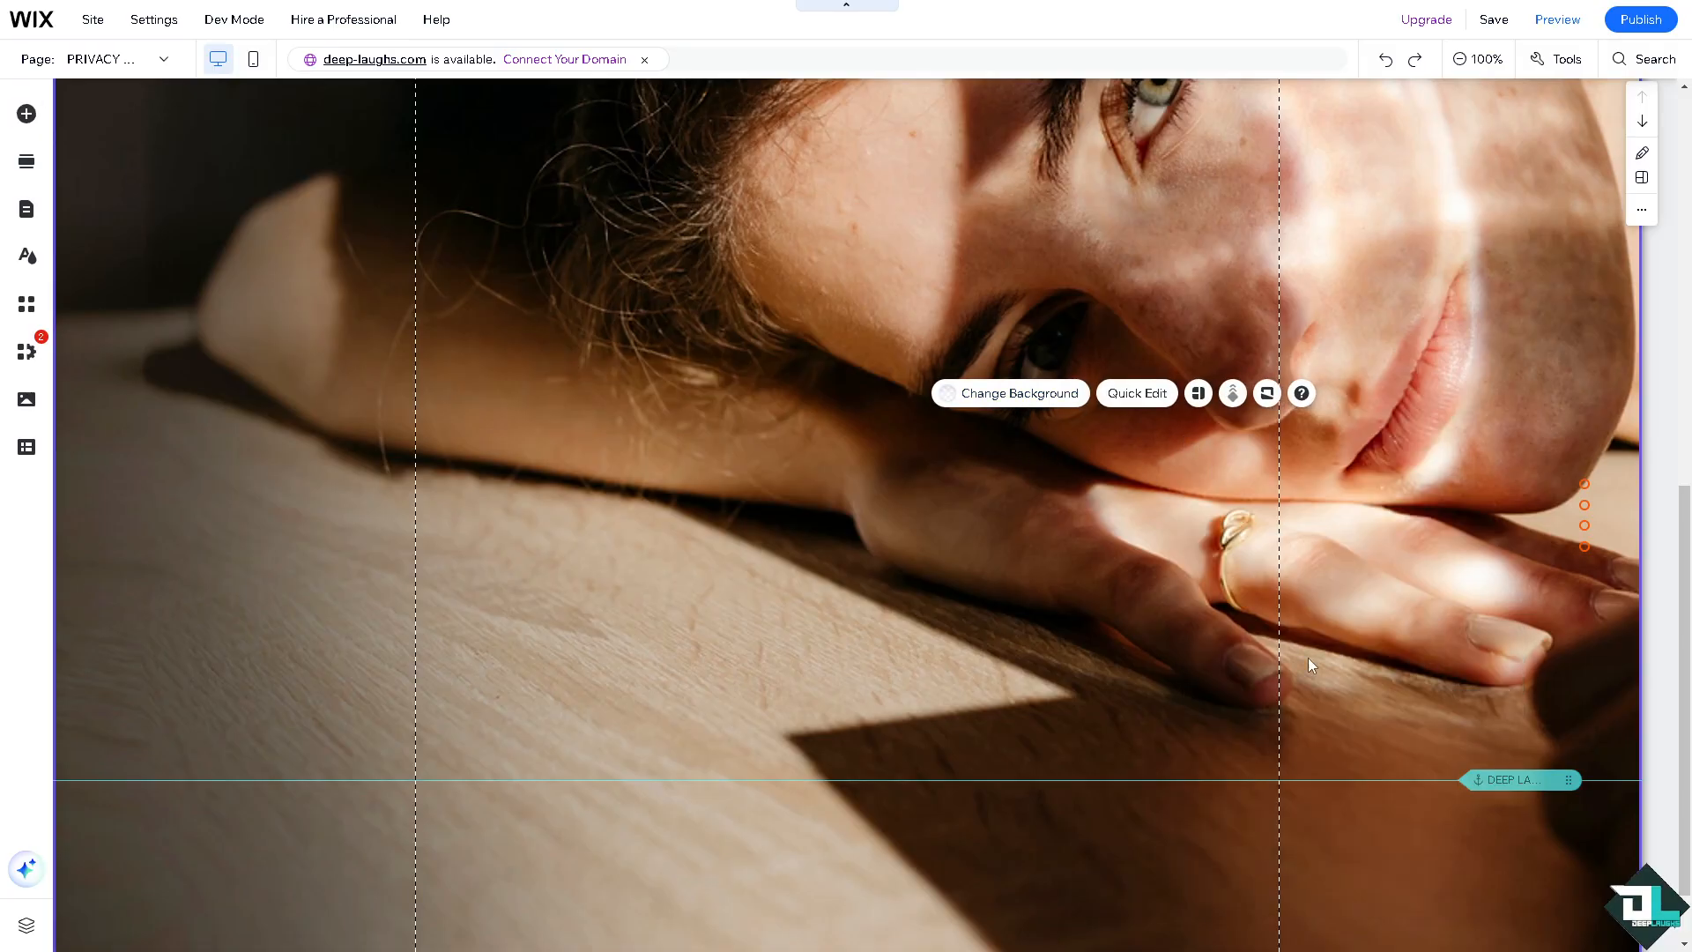
{"action": "mouse_move", "coordinate": [491, 374]}
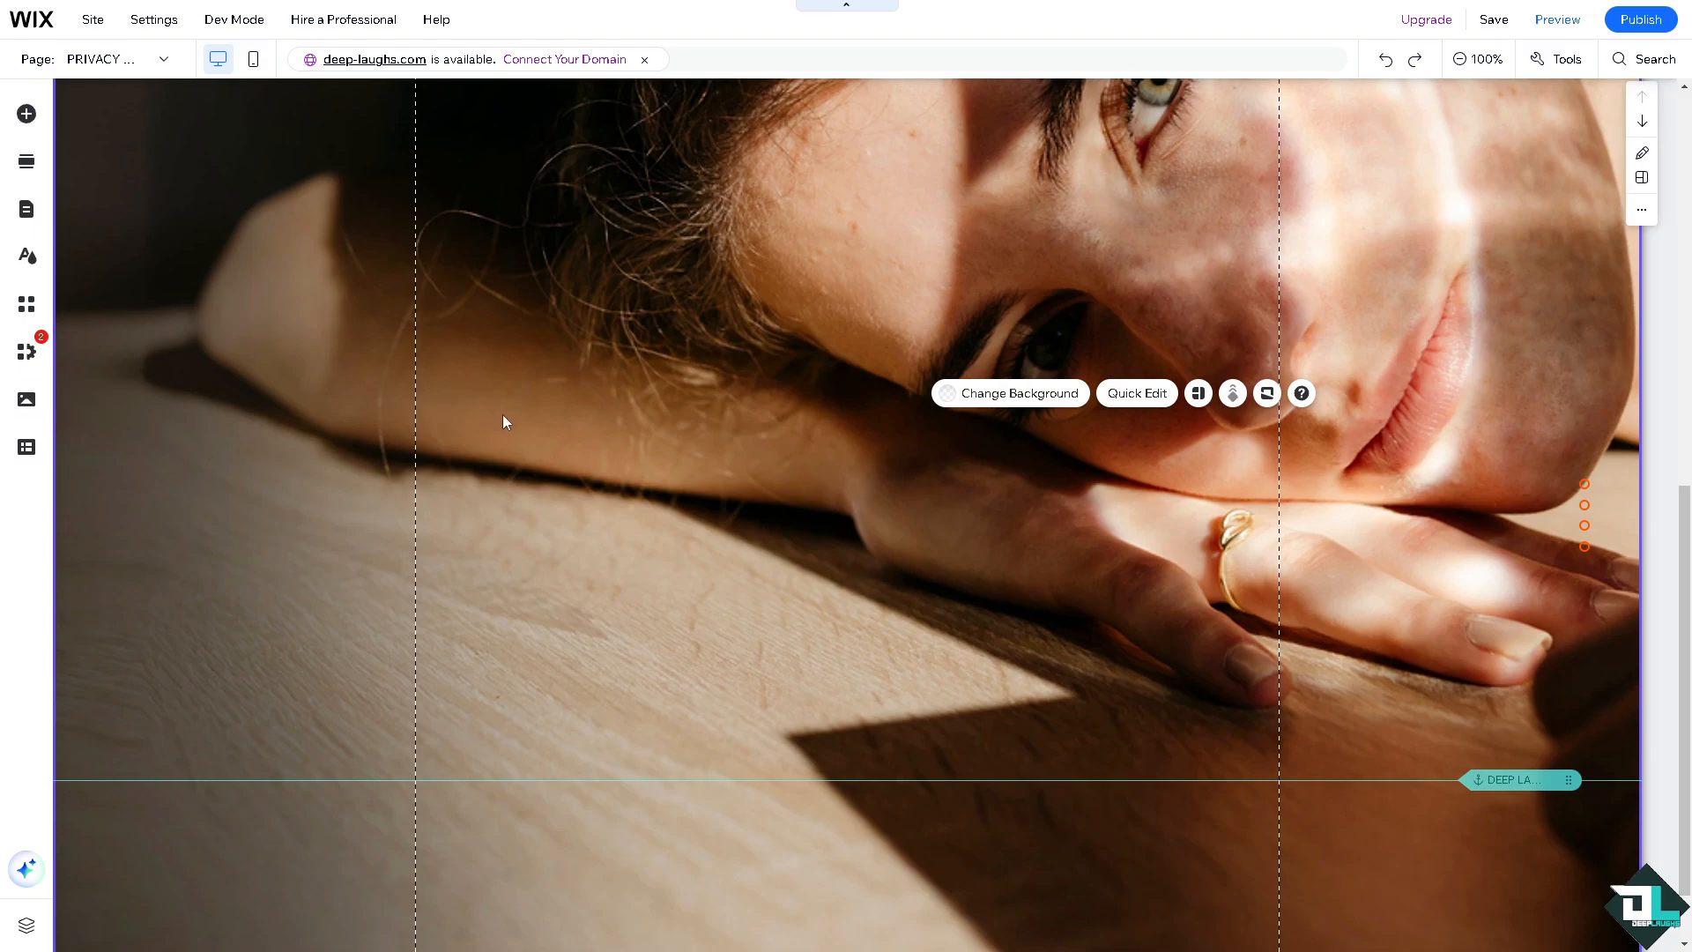
{"action": "mouse_move", "coordinate": [720, 515]}
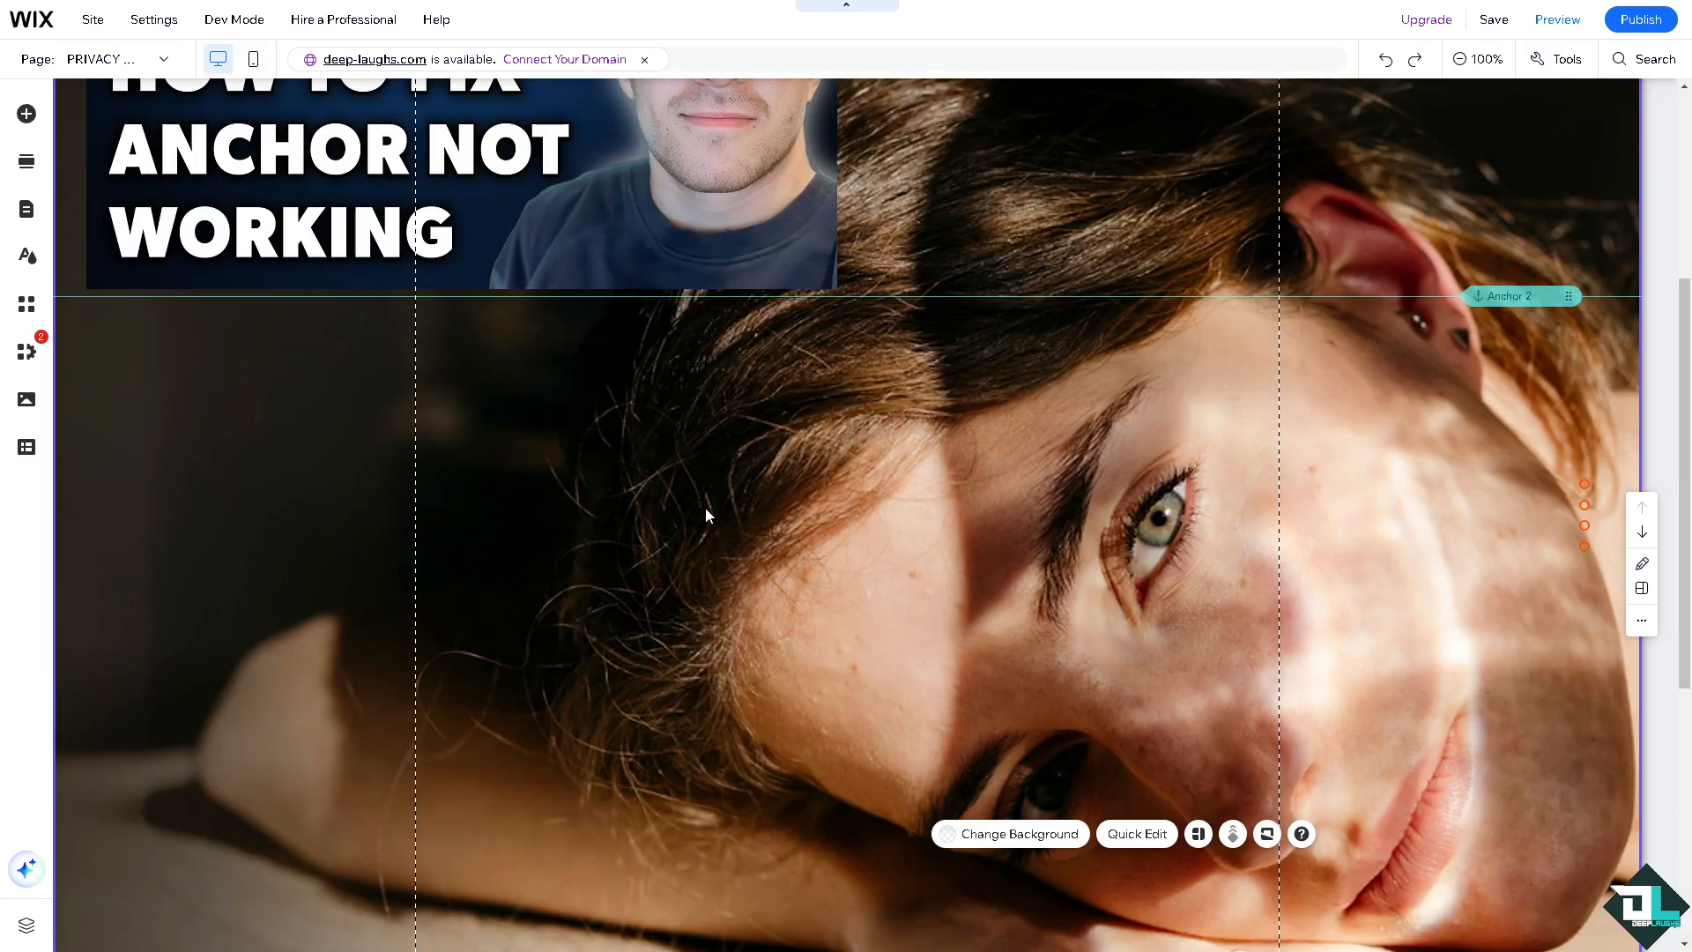
{"action": "mouse_move", "coordinate": [707, 510]}
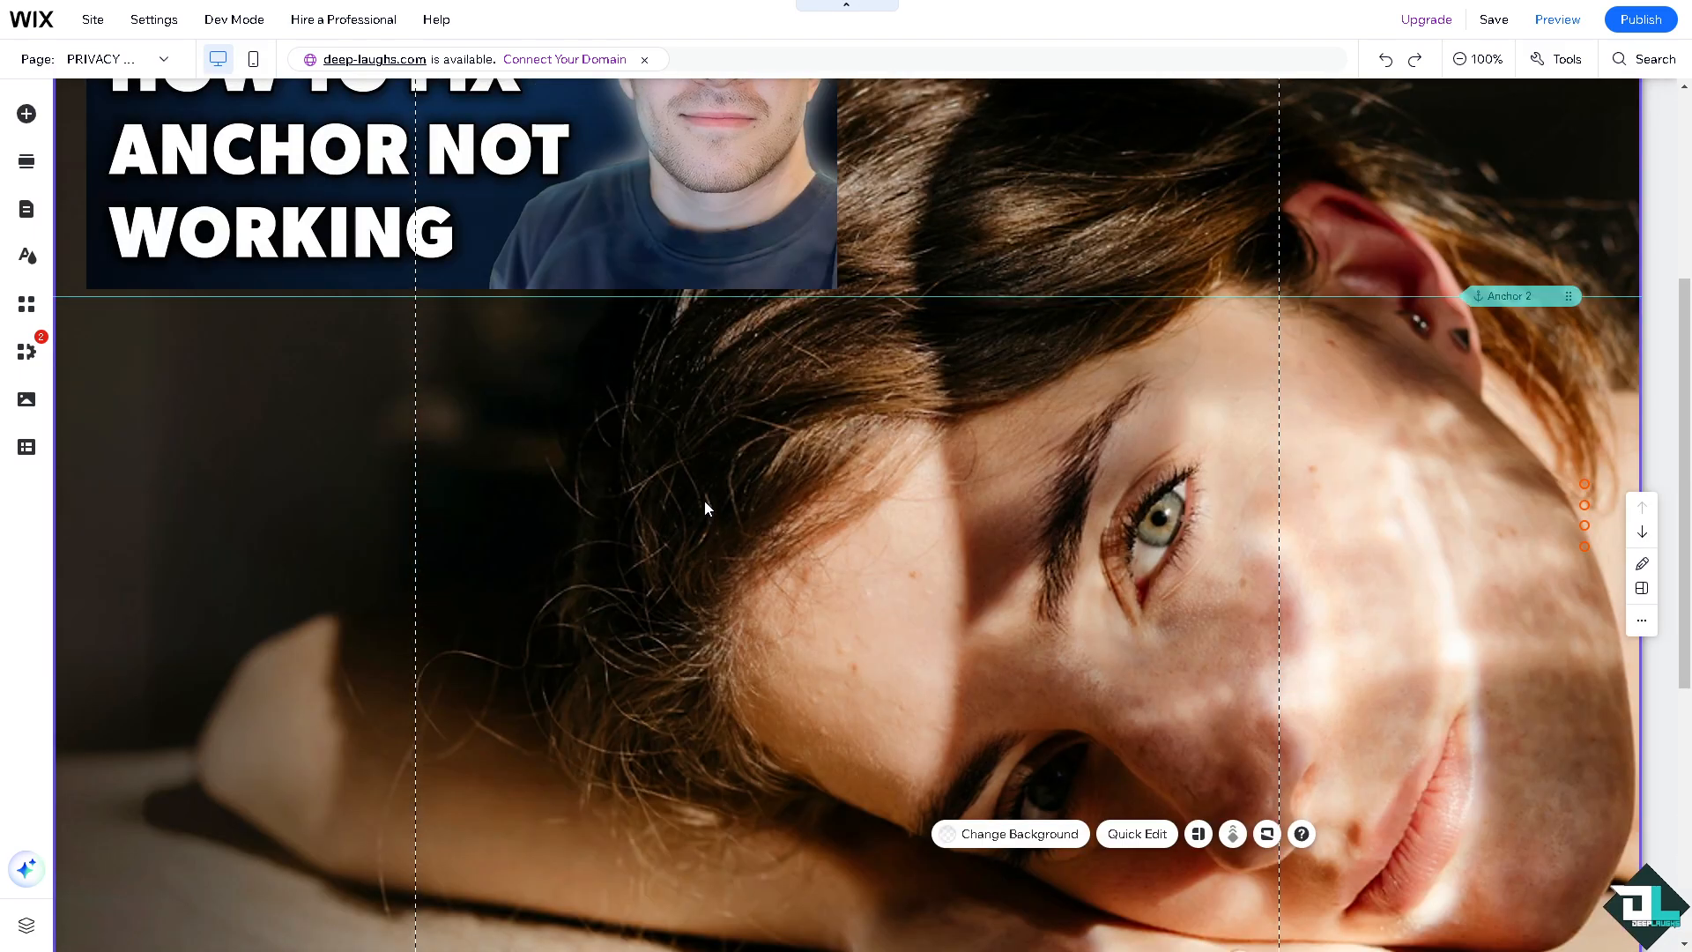
{"action": "mouse_move", "coordinate": [691, 499]}
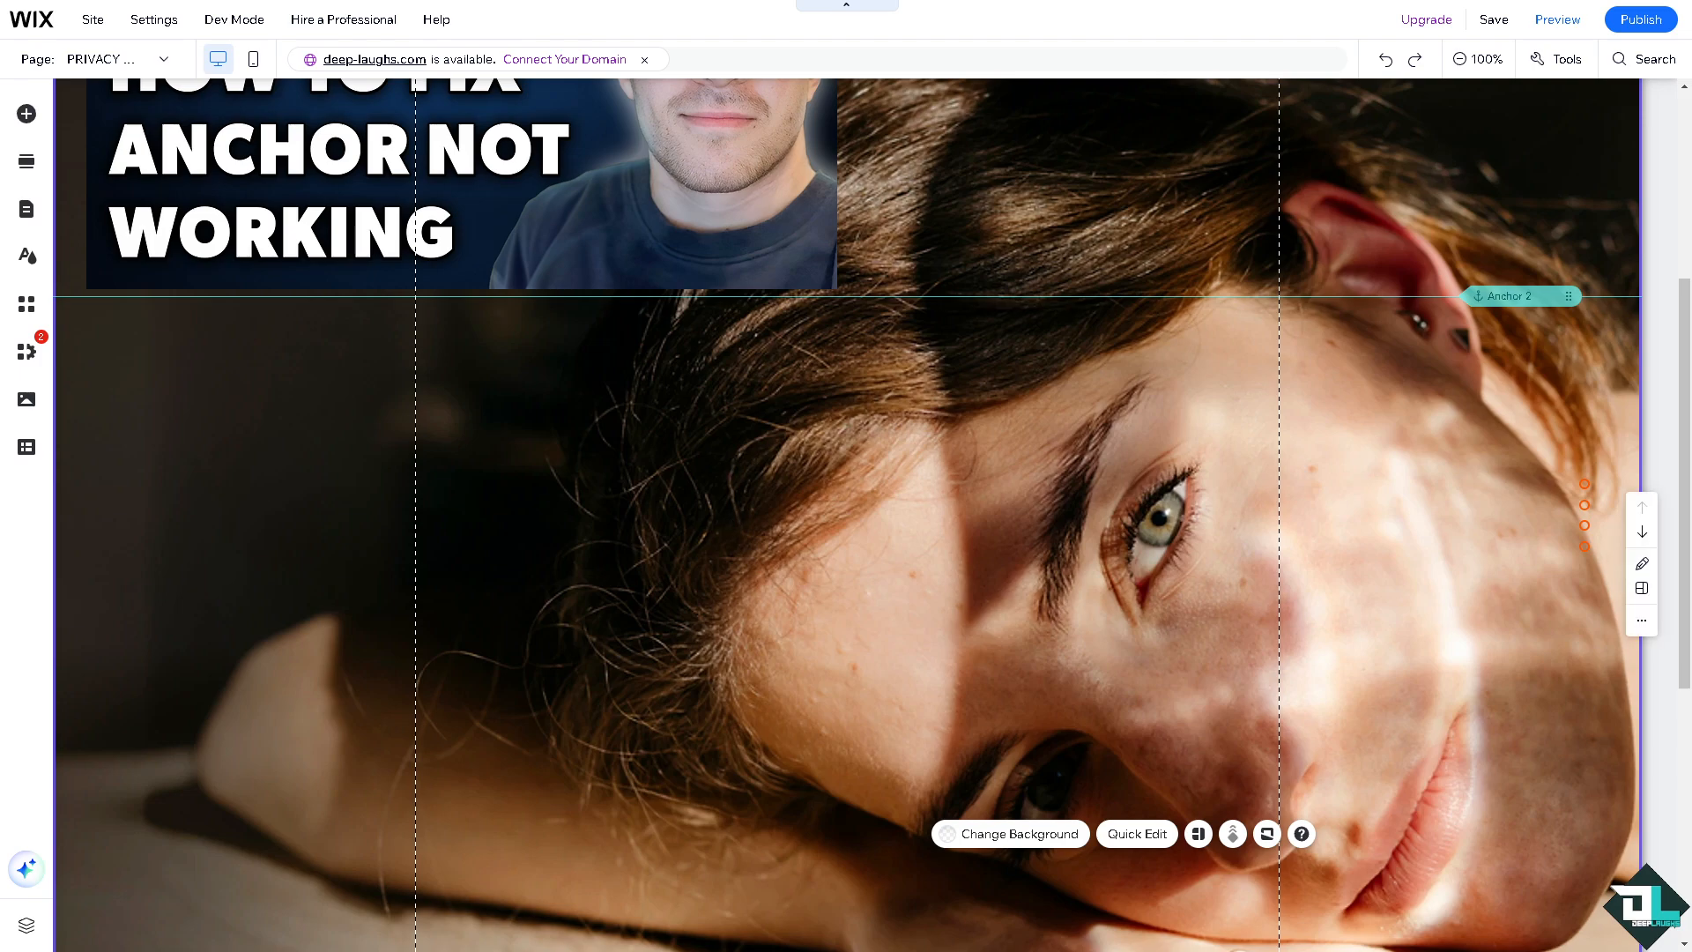
{"action": "mouse_move", "coordinate": [711, 552]}
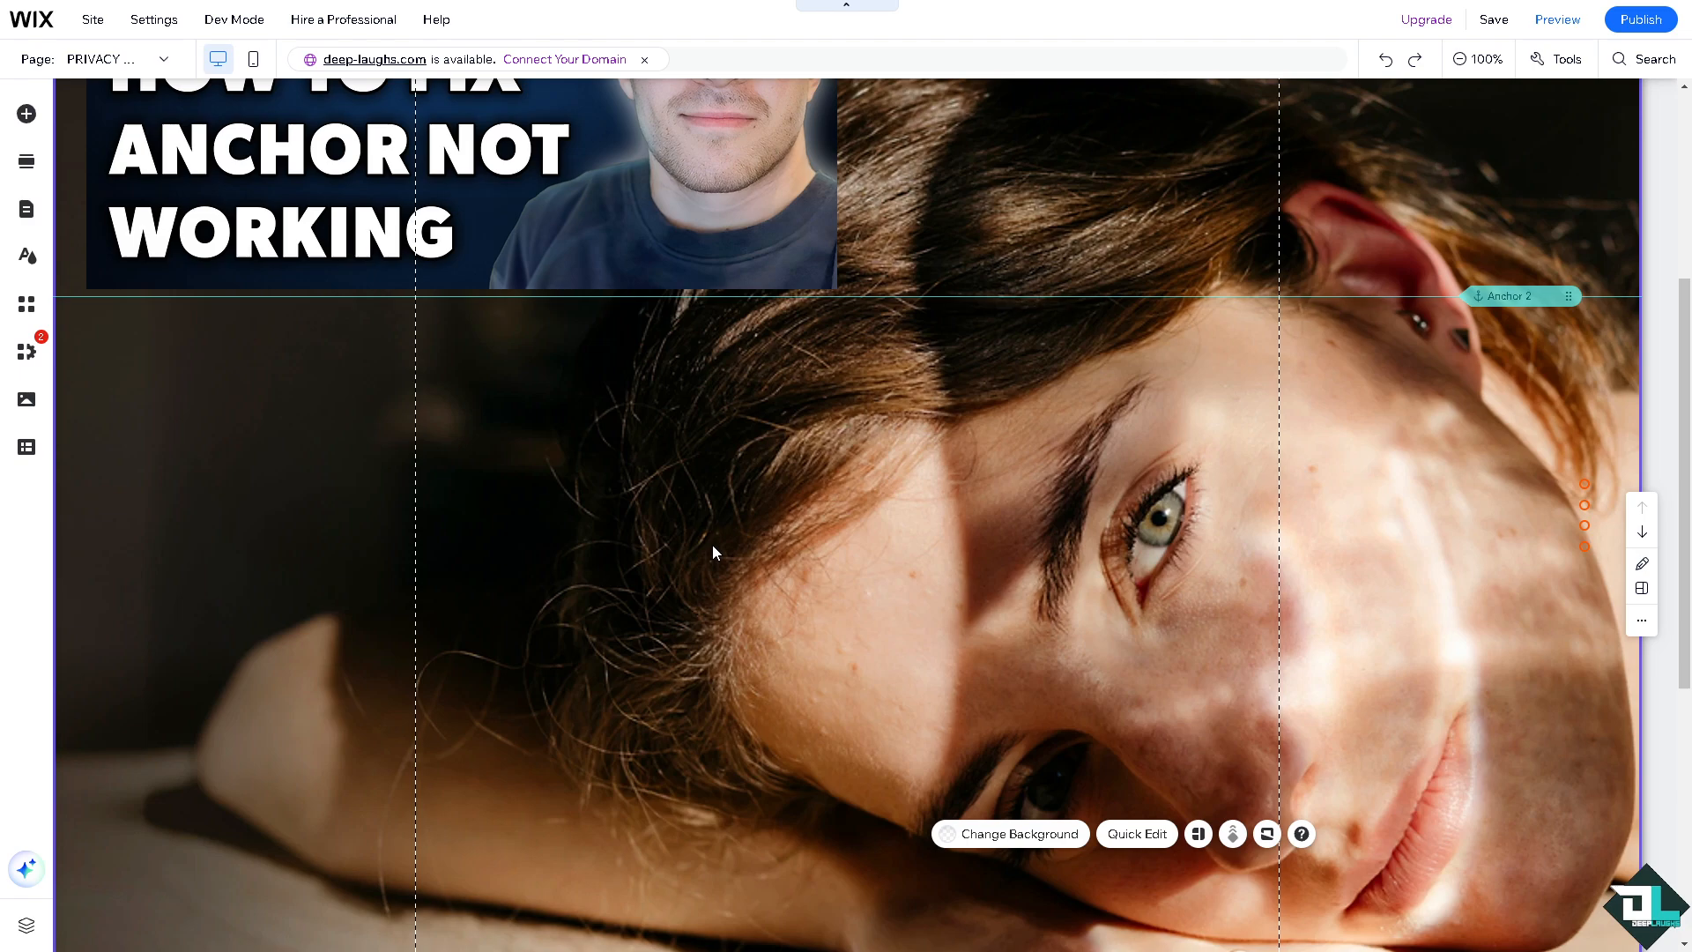
{"action": "scroll", "scroll_direction": "down", "scroll_amount": 3}
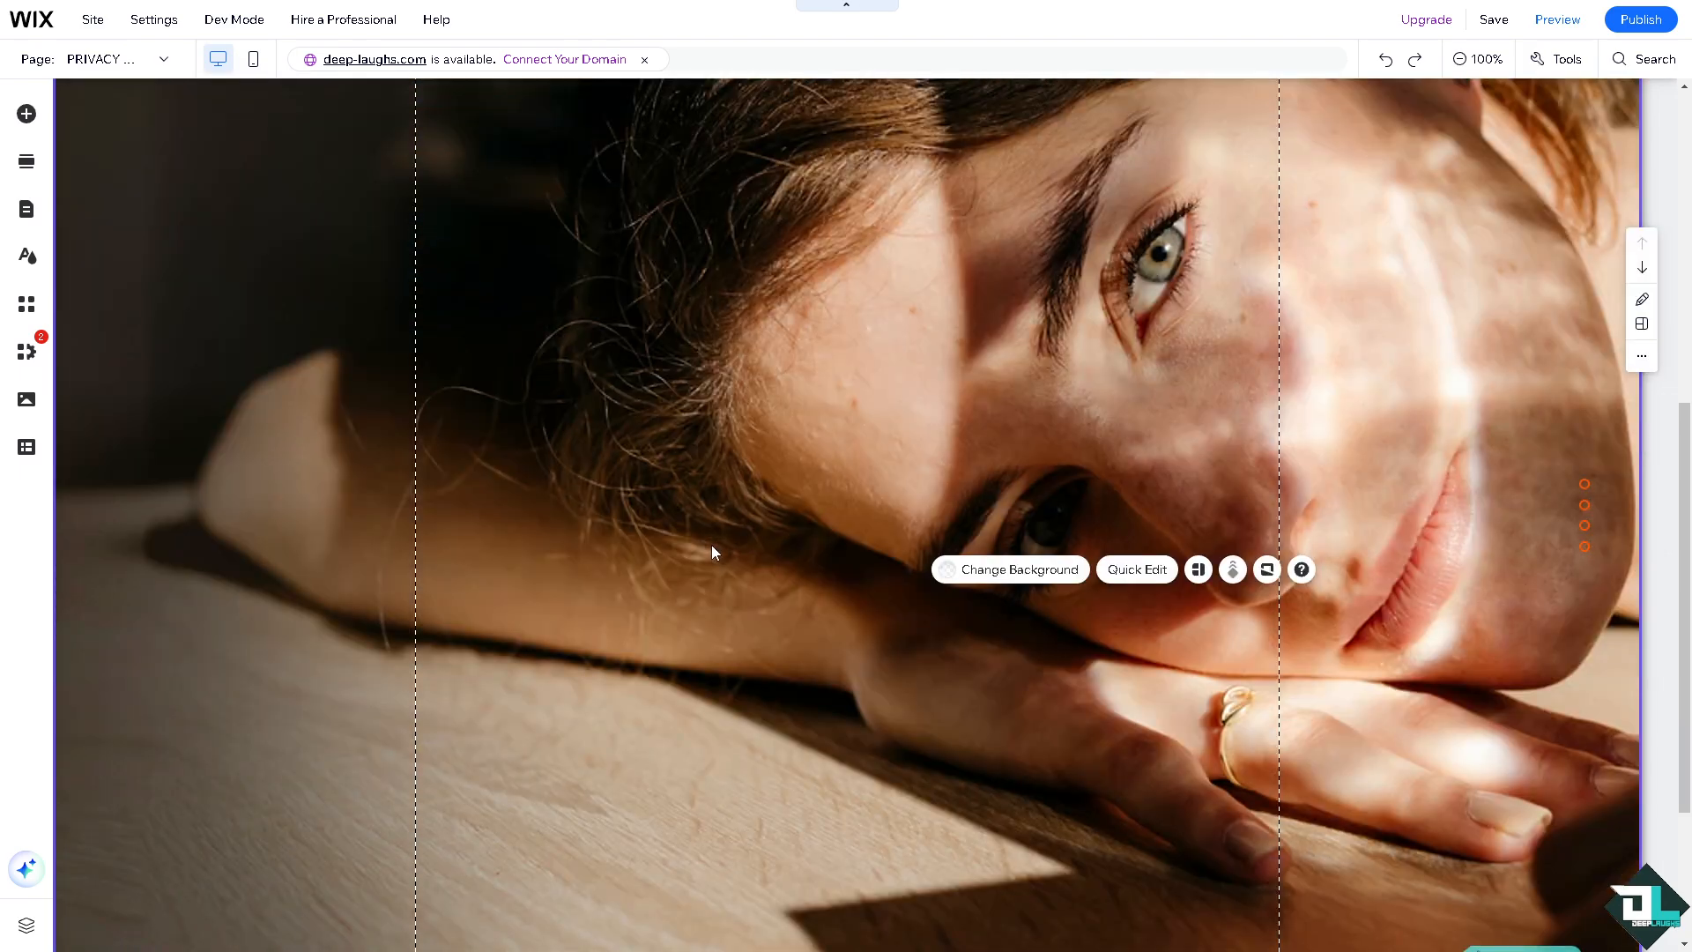
{"action": "scroll", "scroll_direction": "down", "scroll_amount": 3}
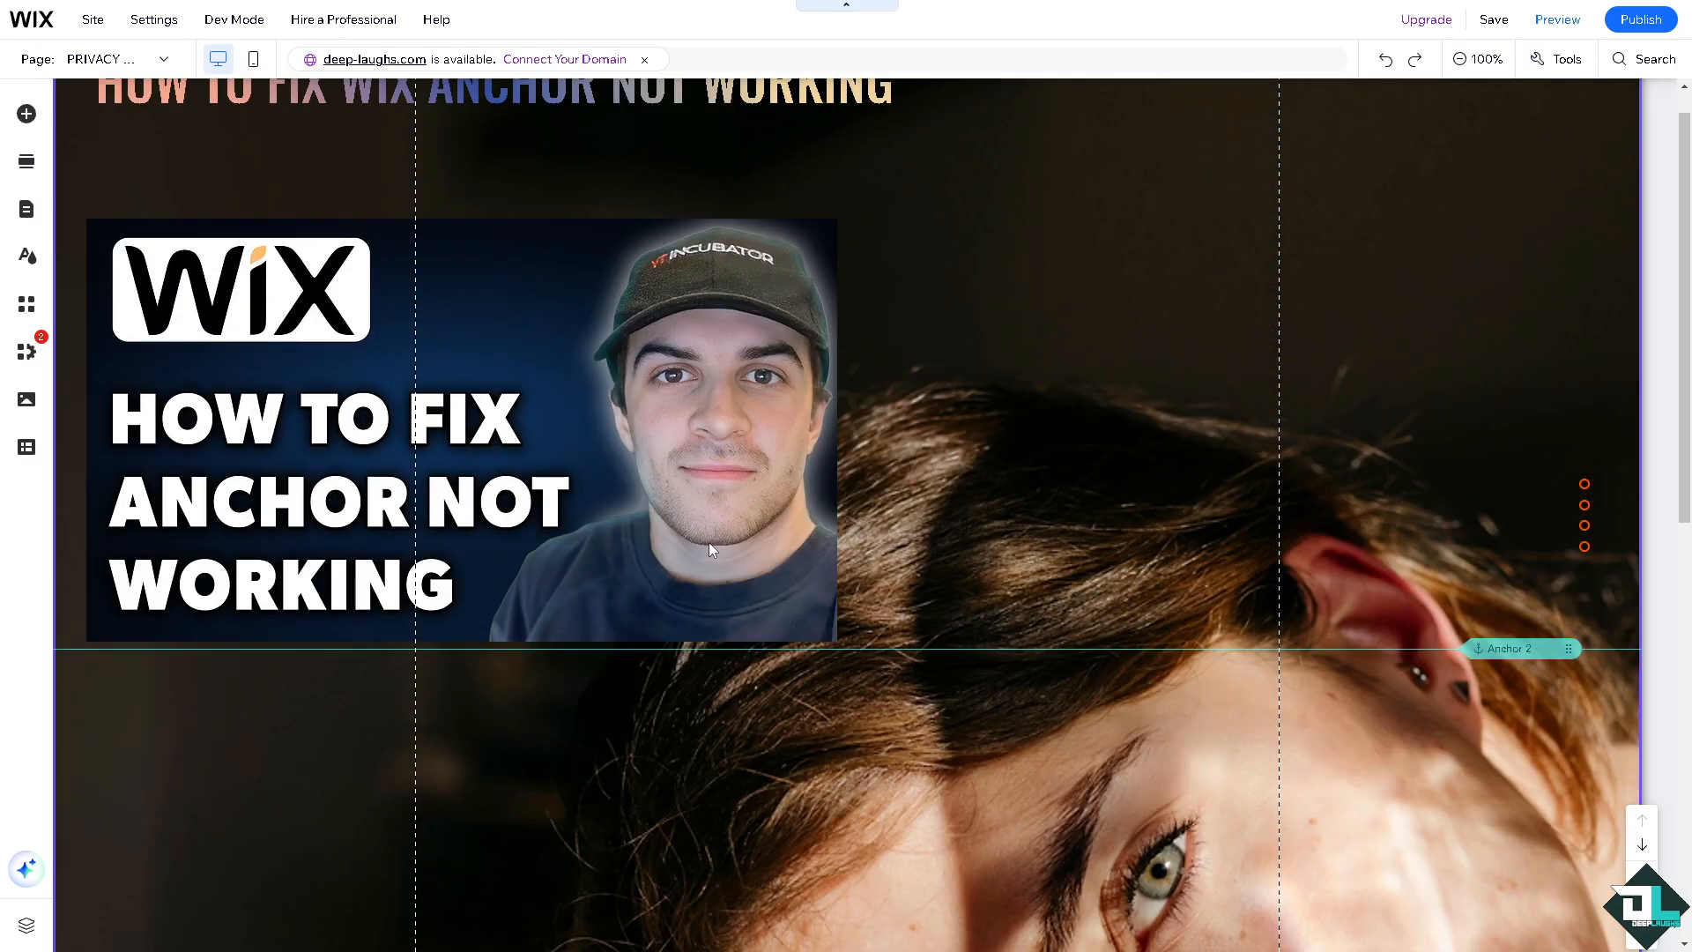